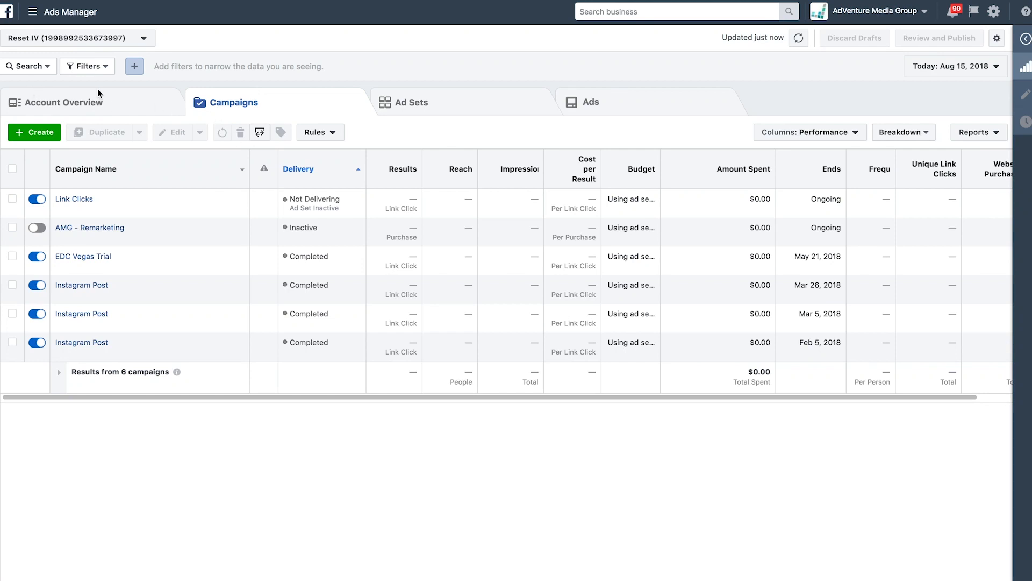
mouse_move(210, 111)
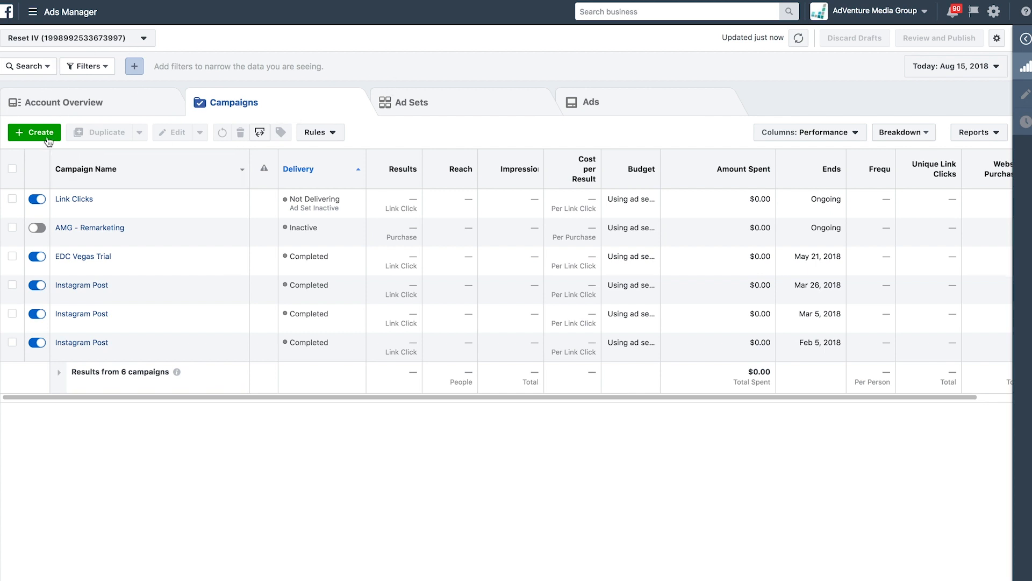
Create a new campaign and choose Messages under Consideration as its objective
click(34, 131)
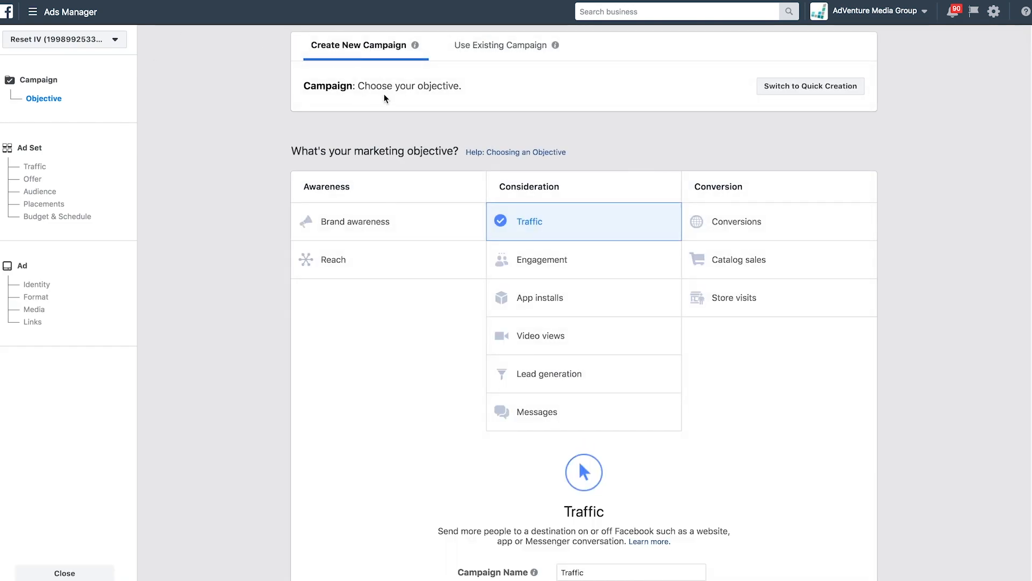
mouse_move(386, 99)
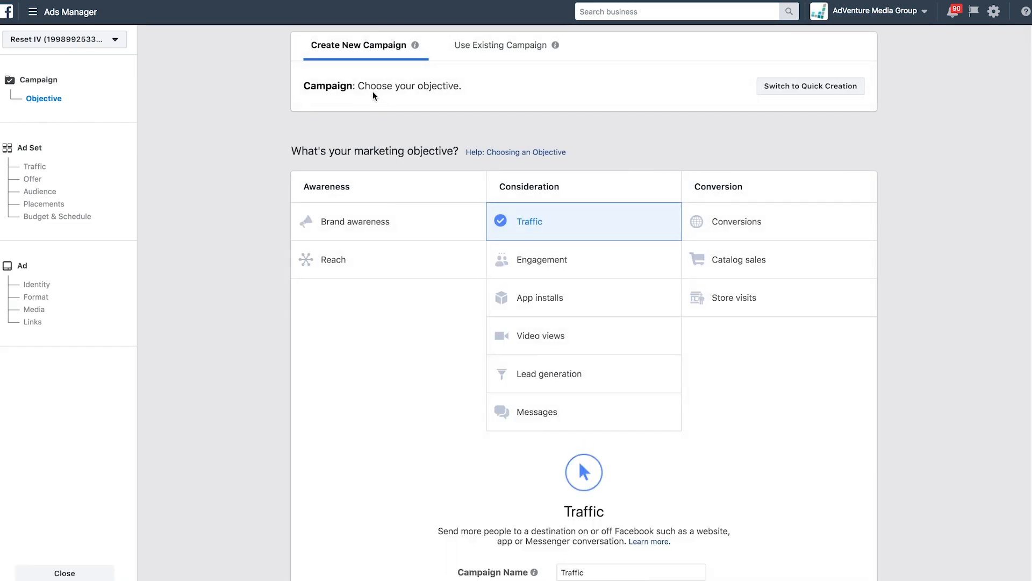
mouse_move(288, 106)
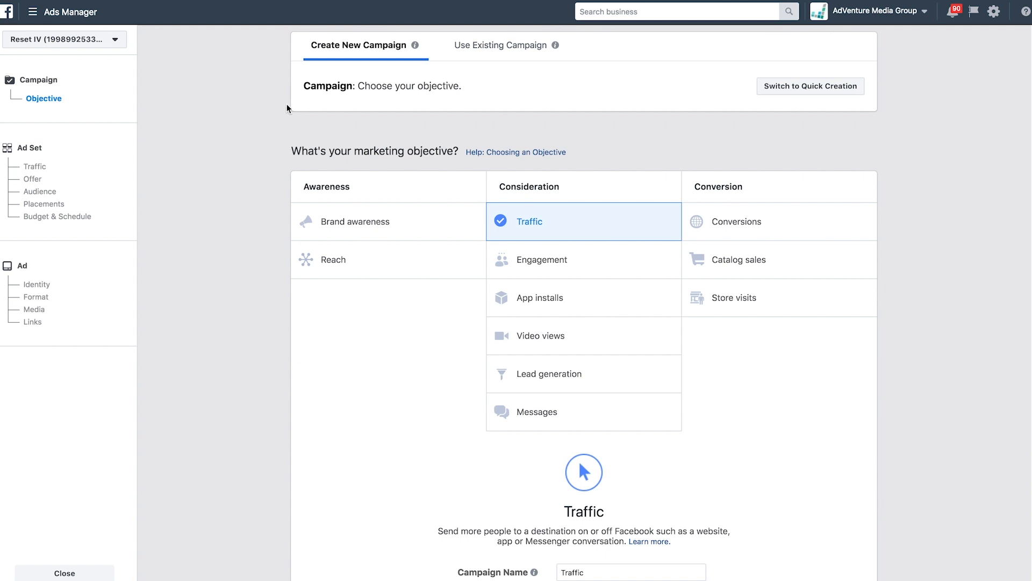
mouse_move(538, 65)
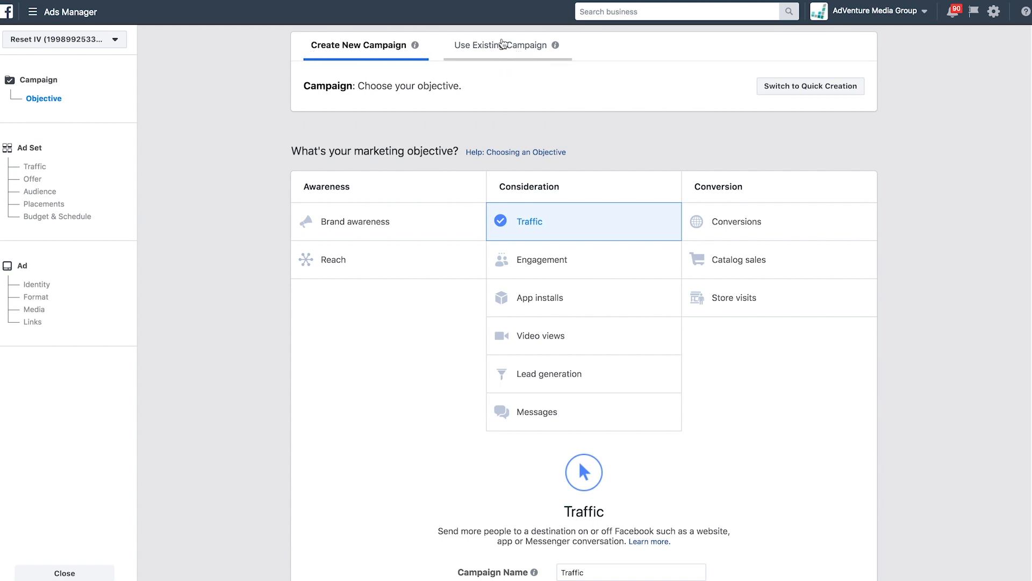
mouse_move(835, 84)
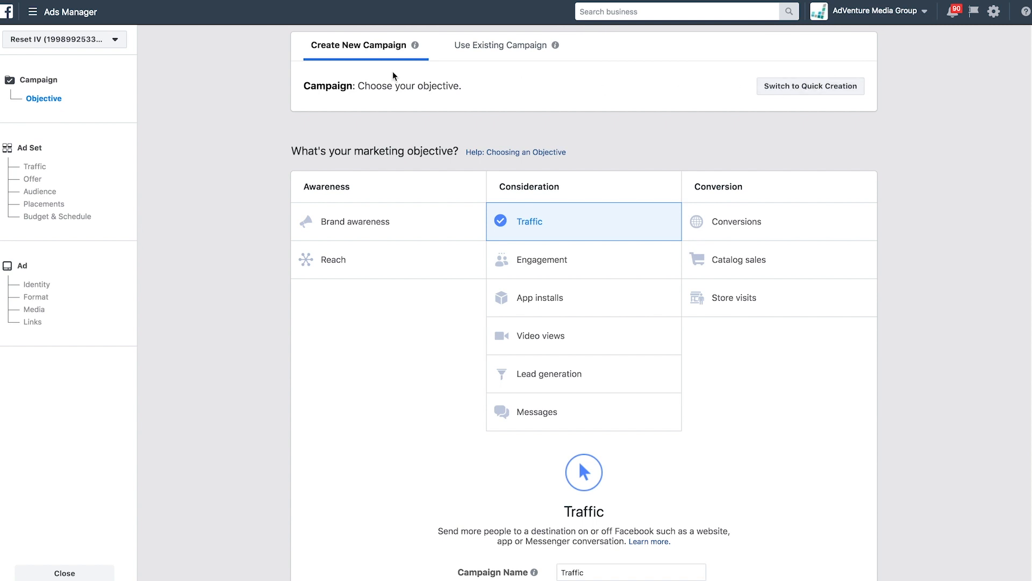
scroll(down, 3)
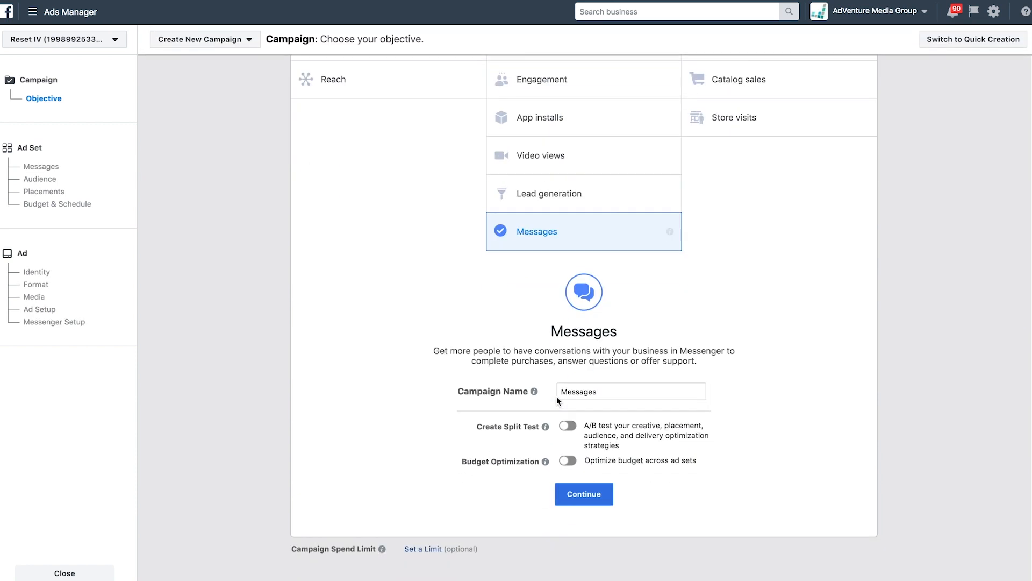
mouse_move(521, 318)
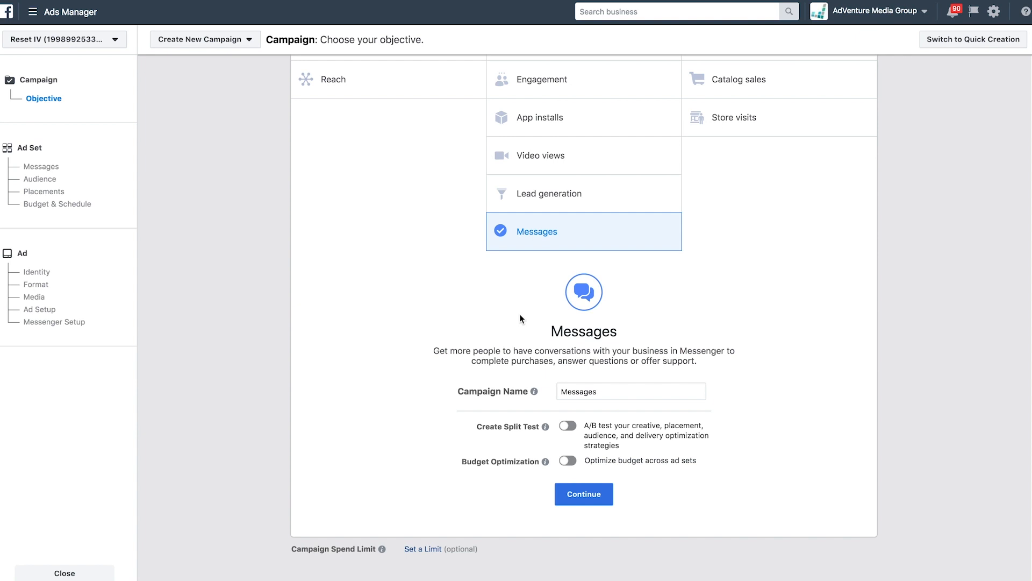
Name the campaign '(AMG) Messenger Ads', leaving split testing and budget optimization off
click(630, 391)
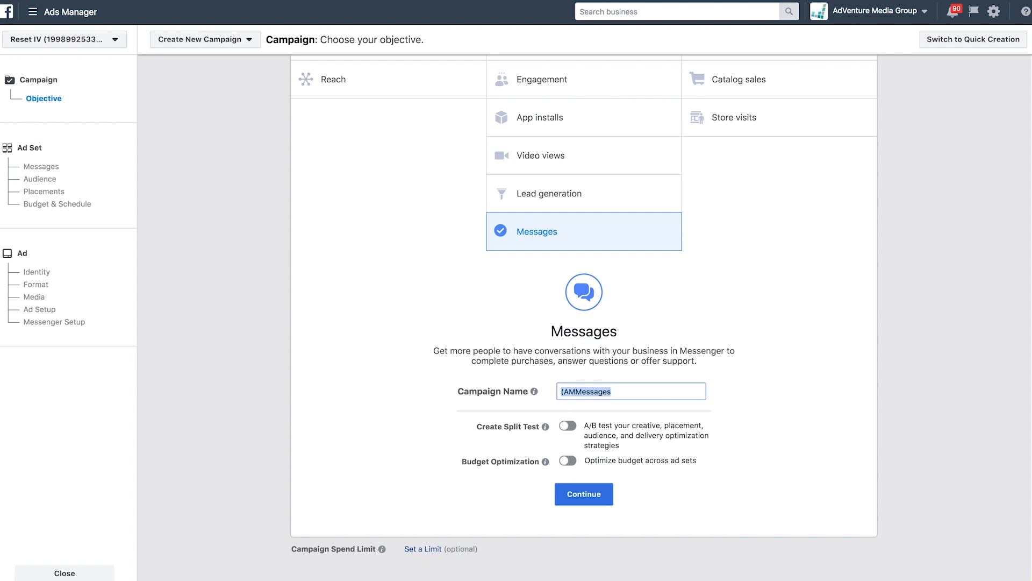
text((AMG) MEs)
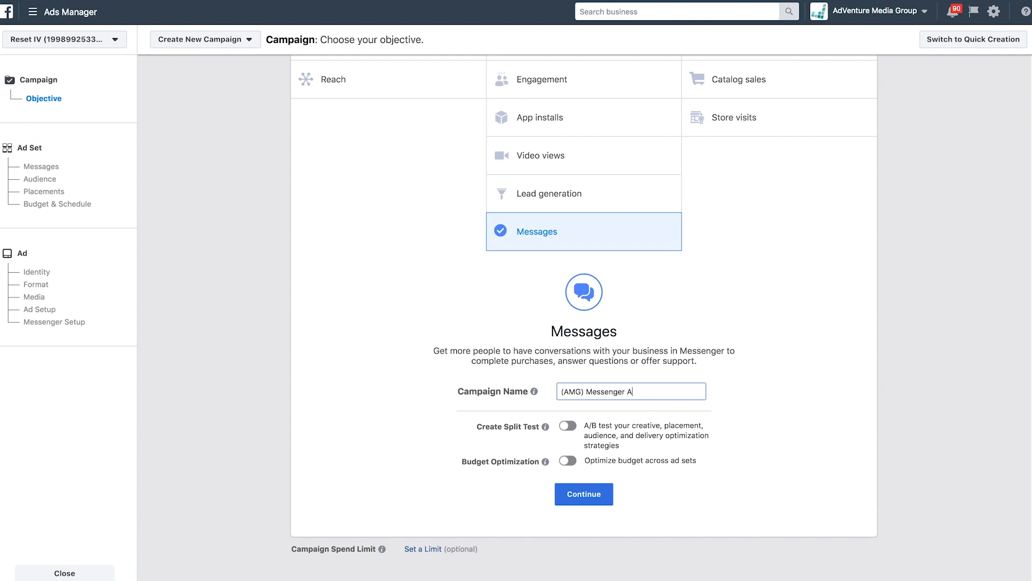
text(ds)
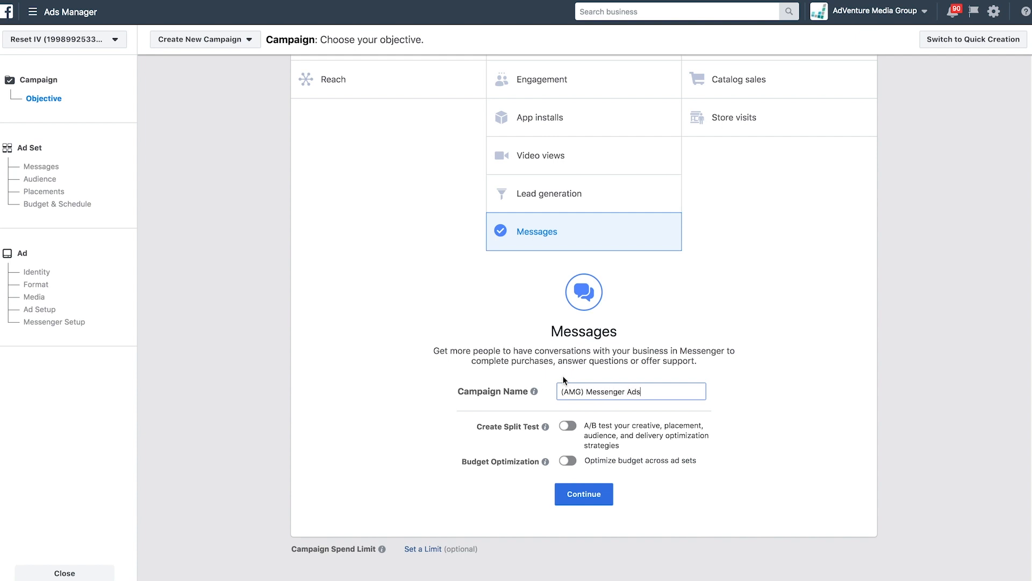
mouse_move(393, 379)
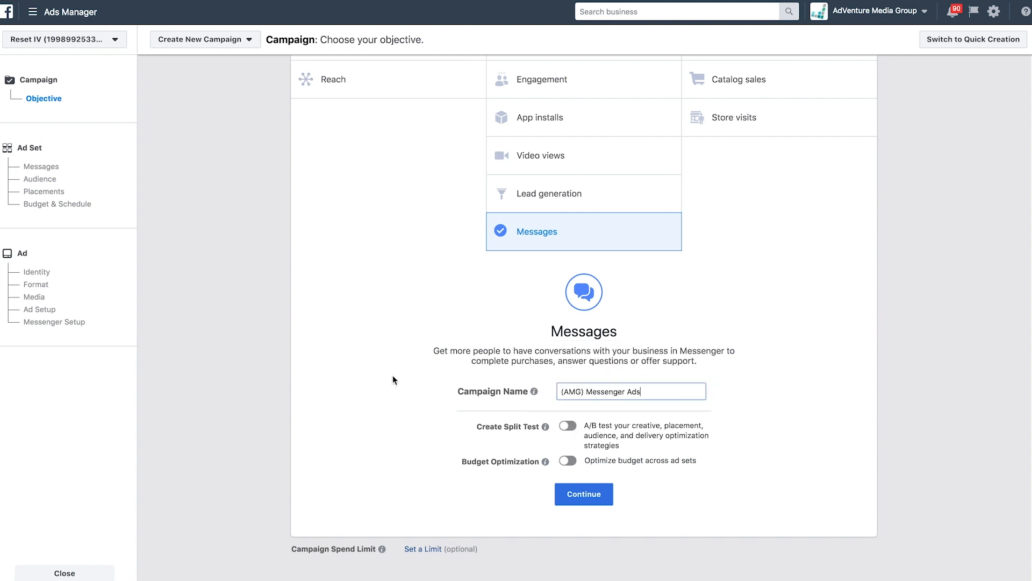
mouse_move(387, 265)
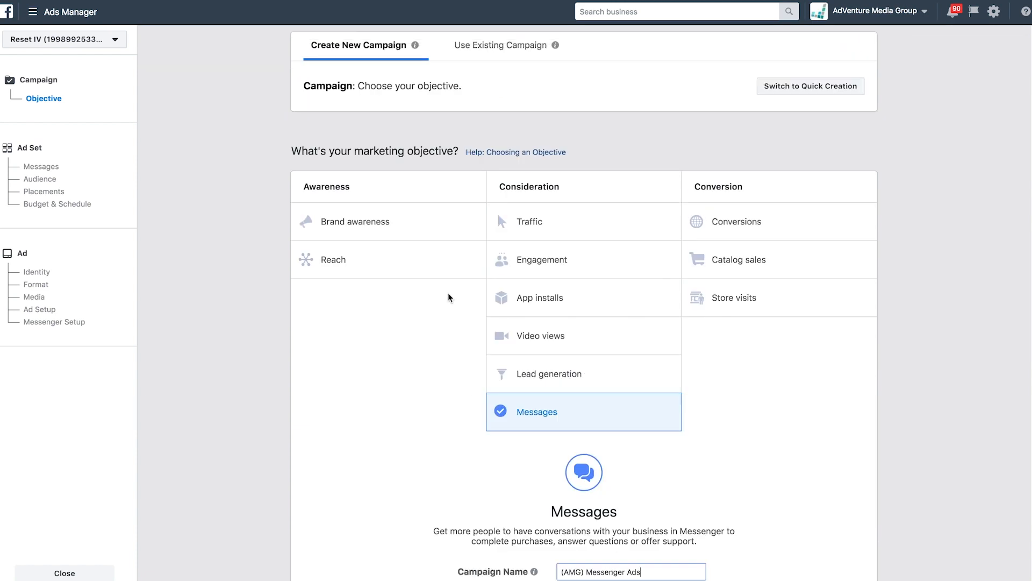
scroll(down, 3)
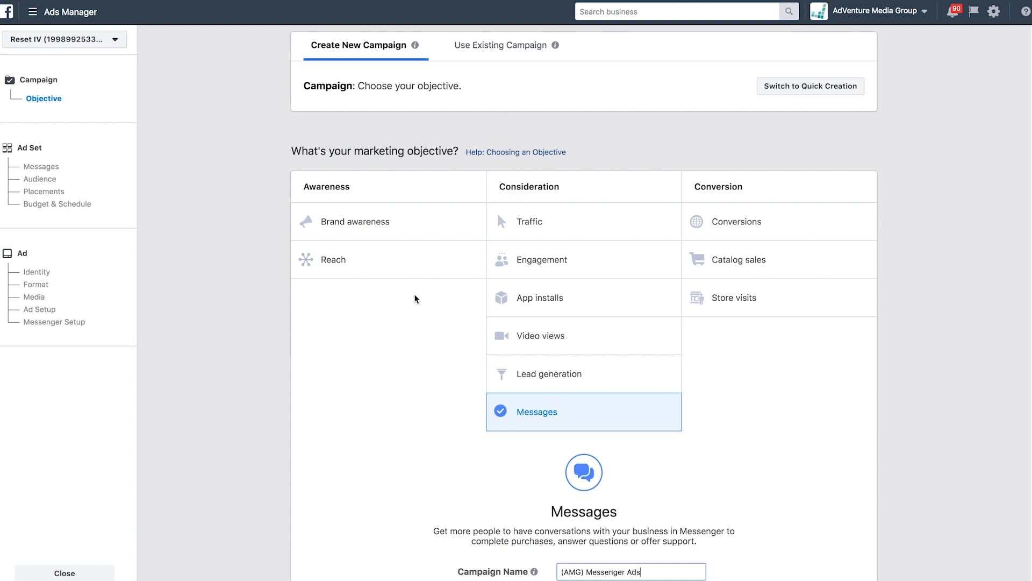
scroll(down, 3)
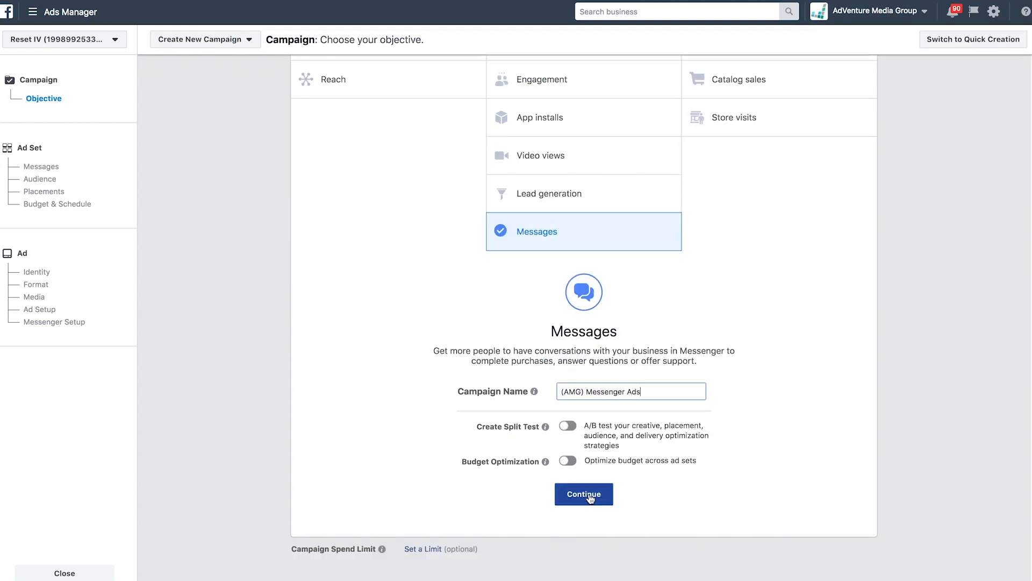
Continue to the ad set and name it 'Men | 35+ | US'
click(583, 494)
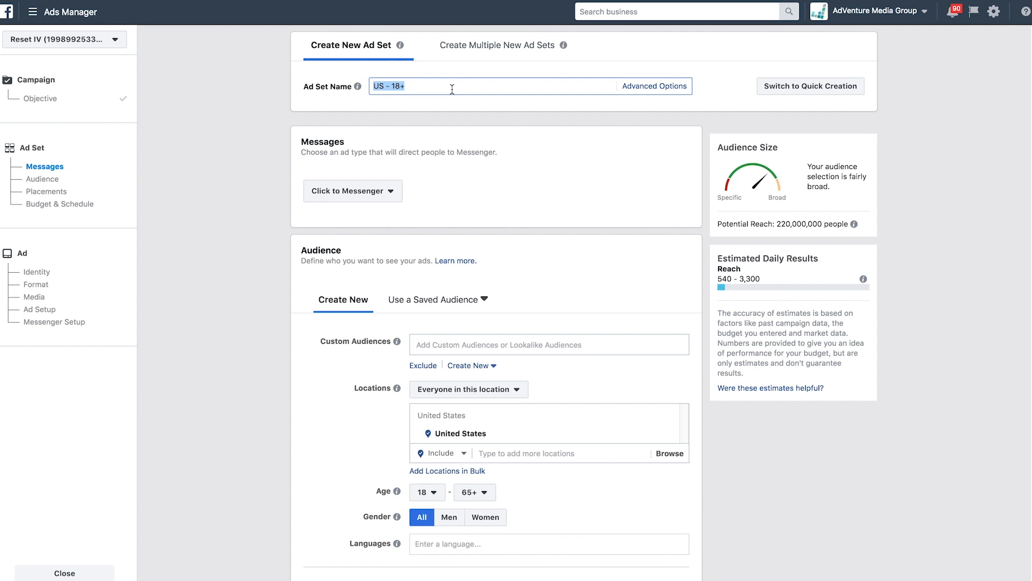
key(delete)
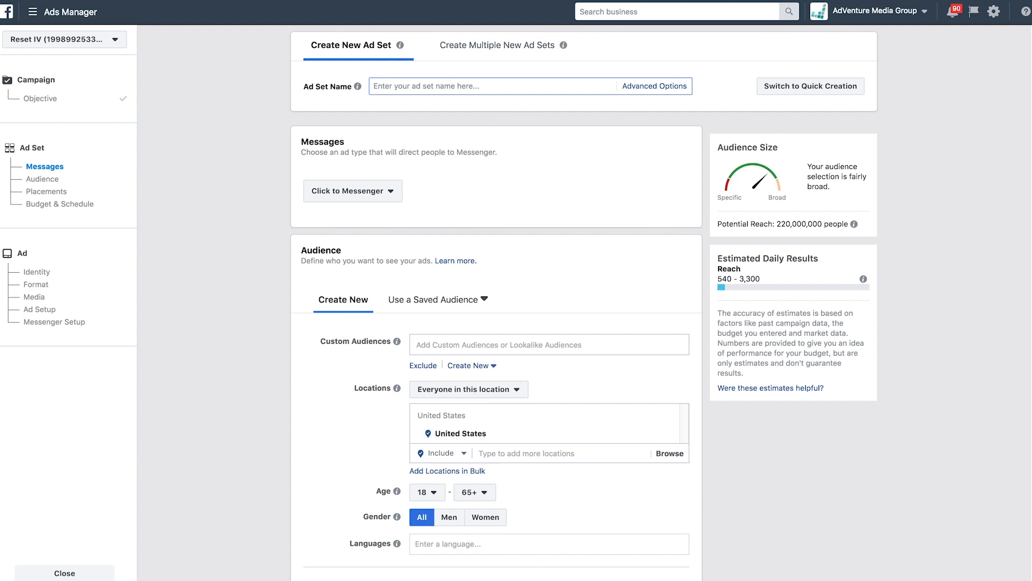
text(Men | 35+ | US)
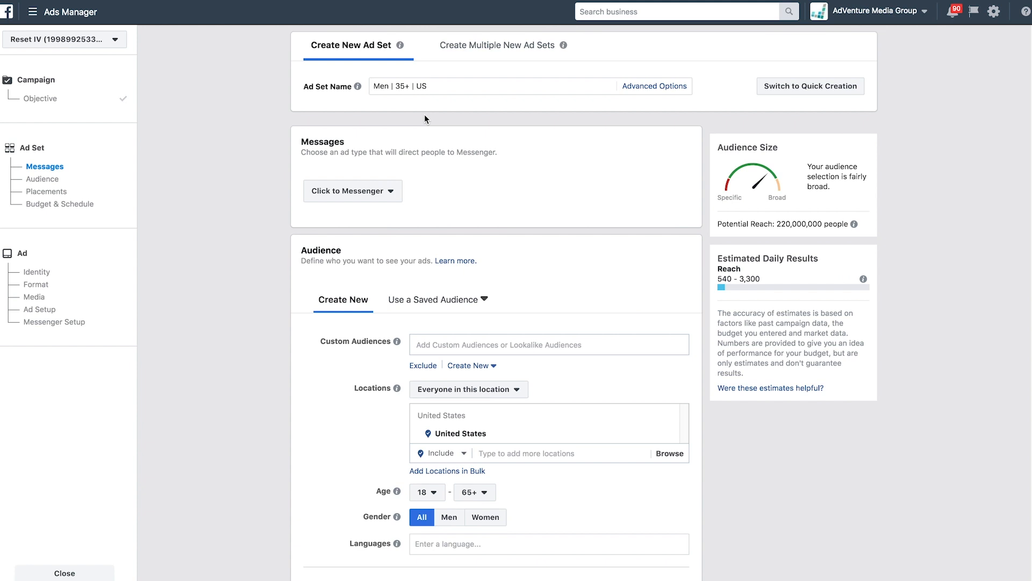
mouse_move(437, 140)
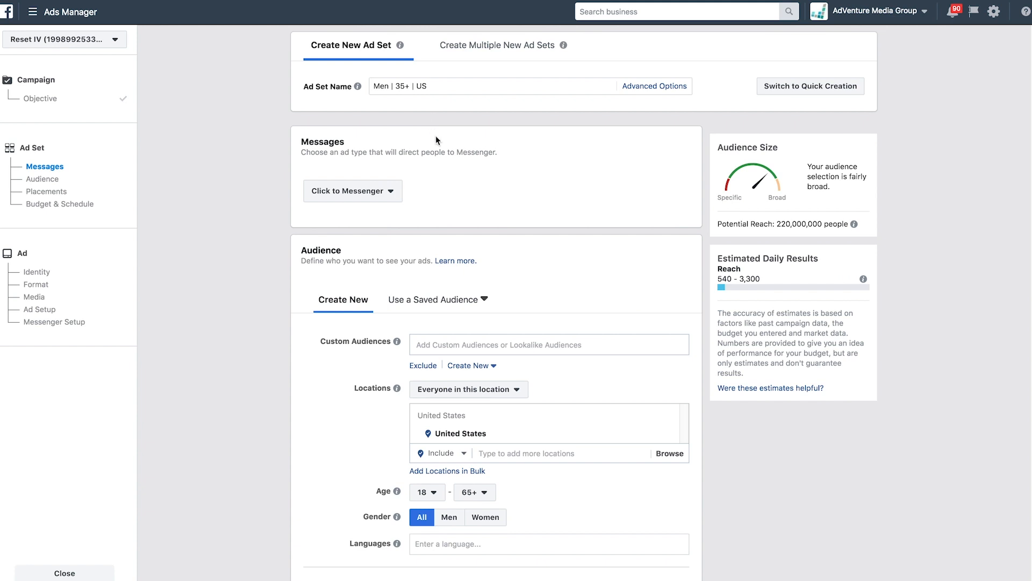
click(352, 192)
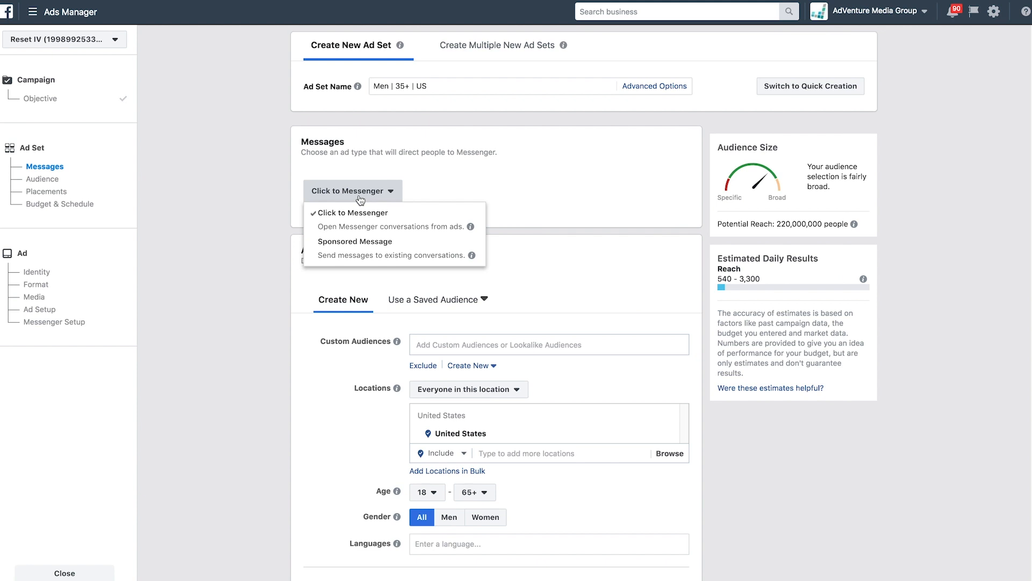
mouse_move(356, 249)
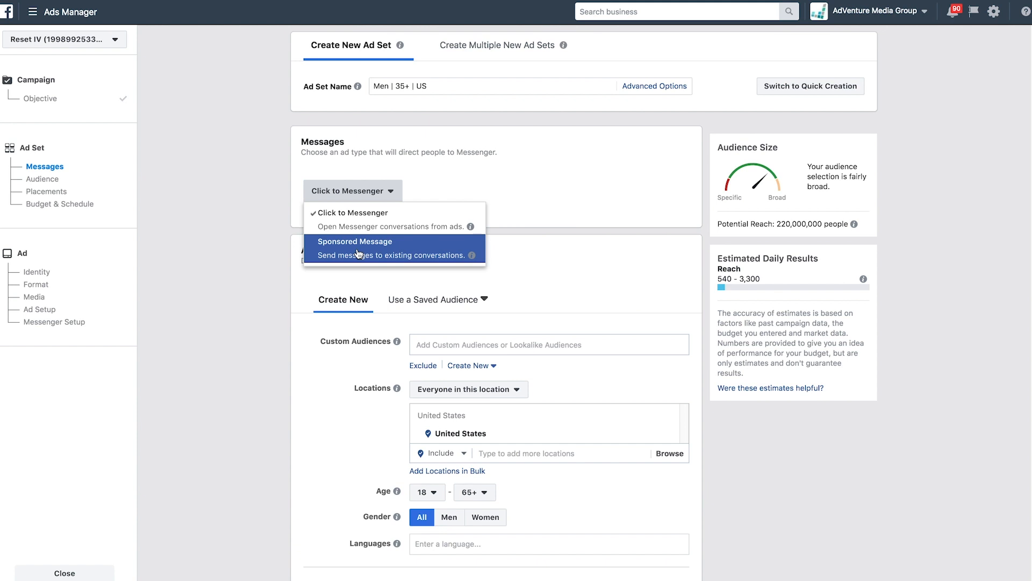
mouse_move(361, 212)
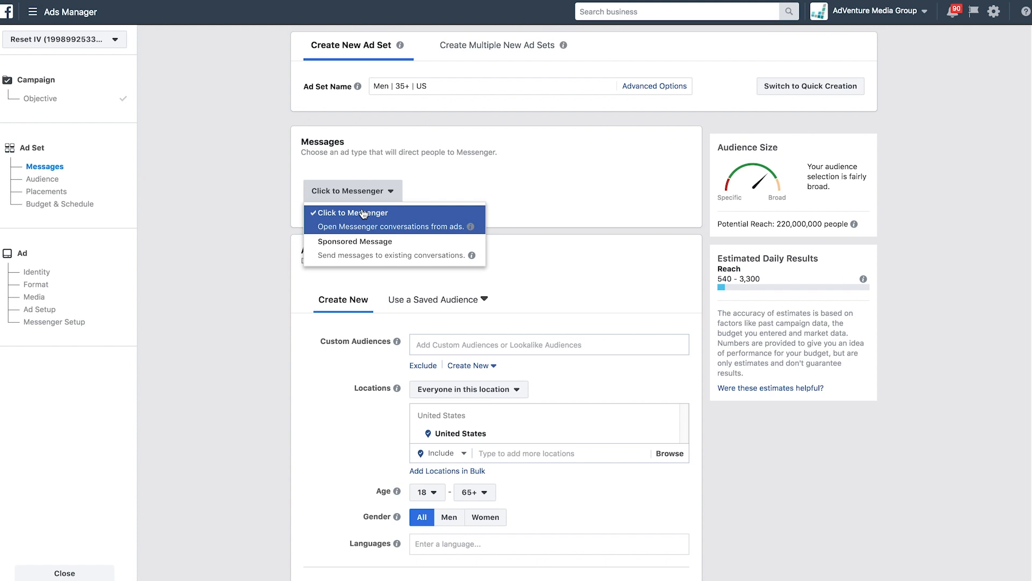
click(351, 212)
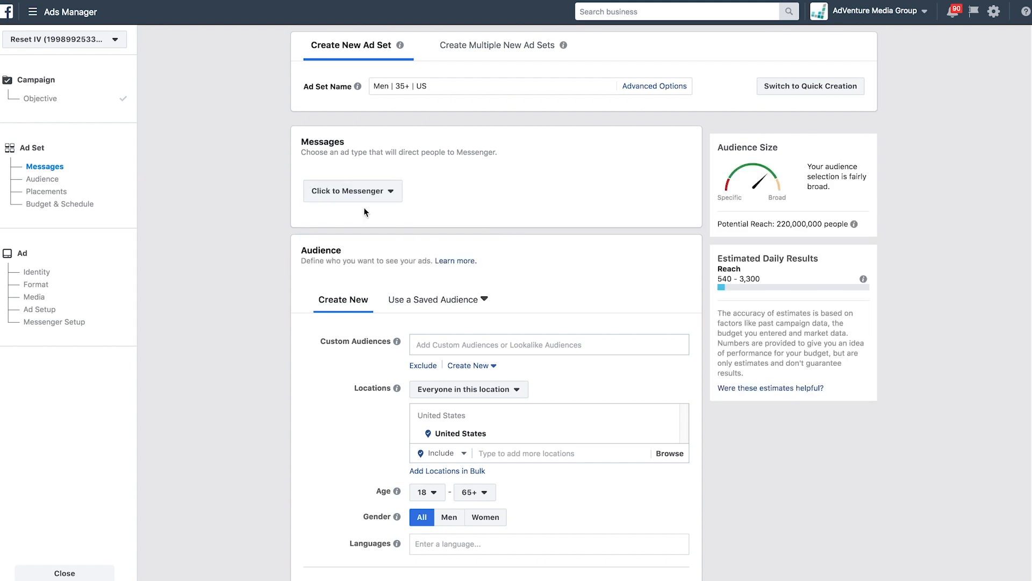
Target the audience at ages 35 to 65+ and men only, within the United States
scroll(down, 3)
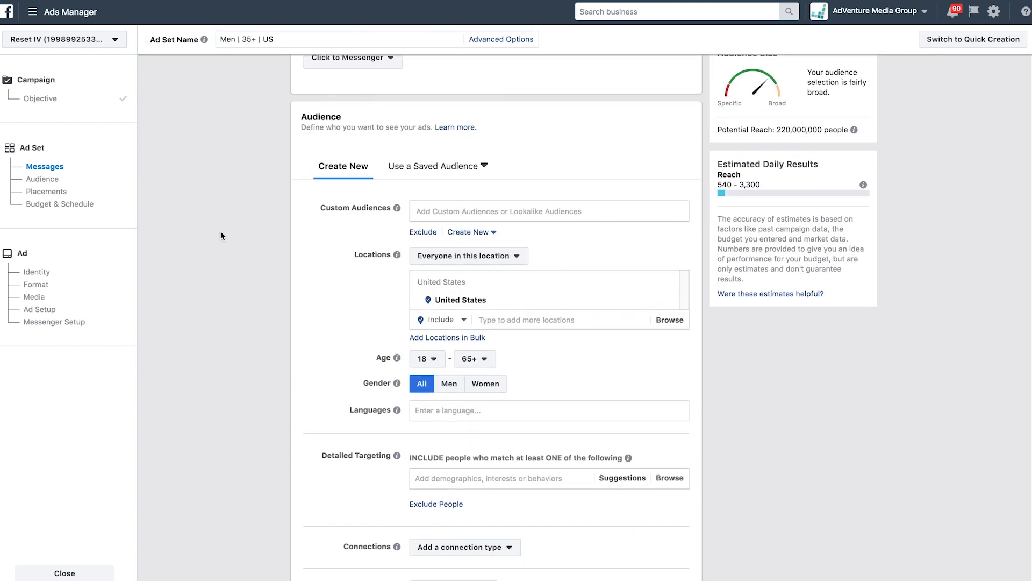
scroll(down, 3)
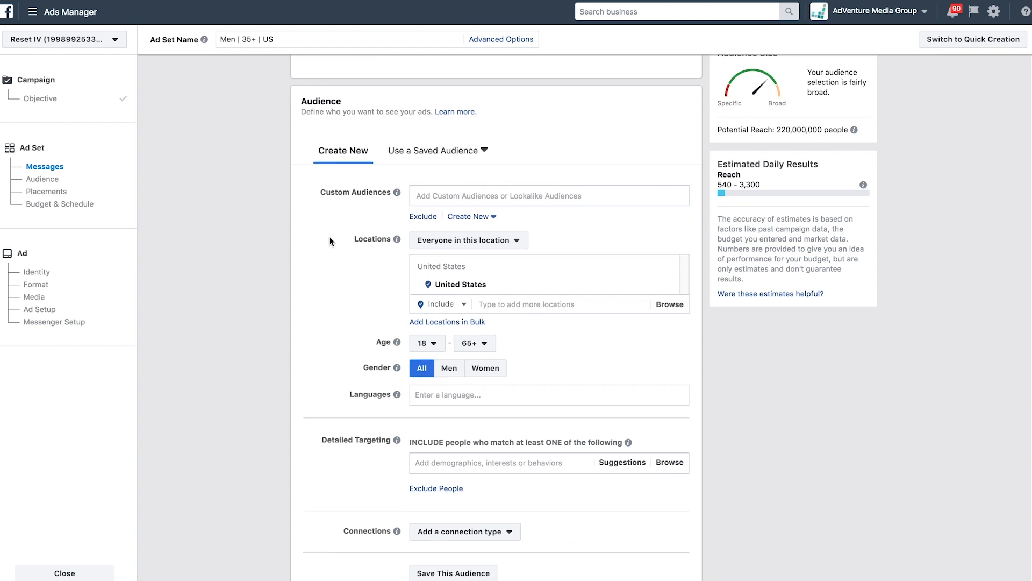
scroll(down, 3)
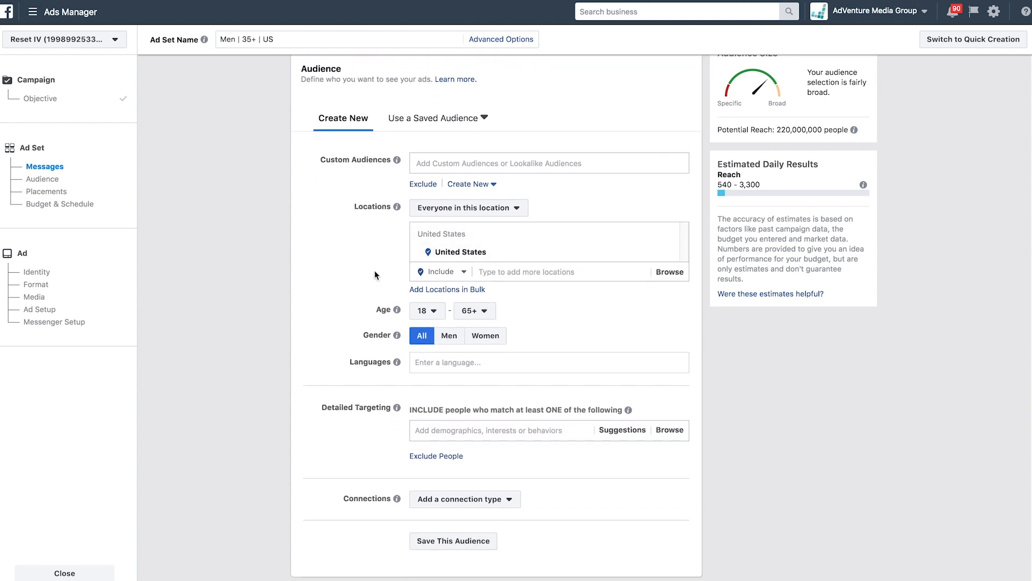
click(424, 310)
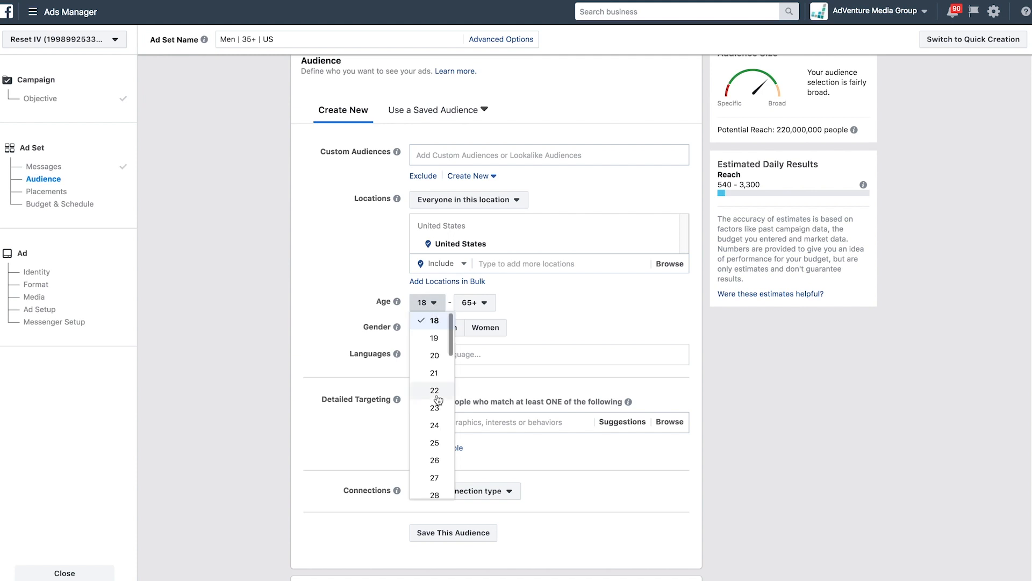
scroll(down, 3)
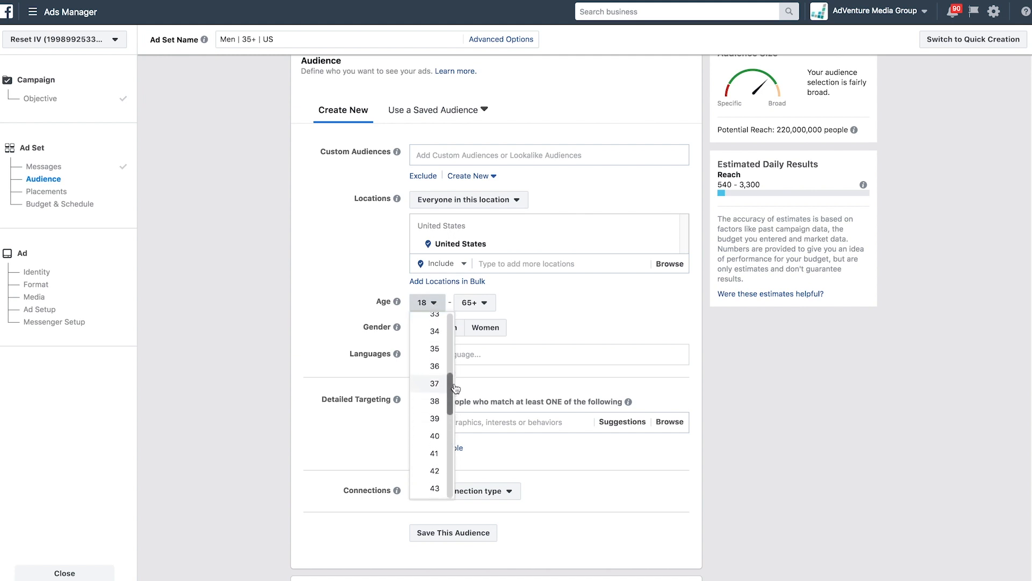
click(433, 347)
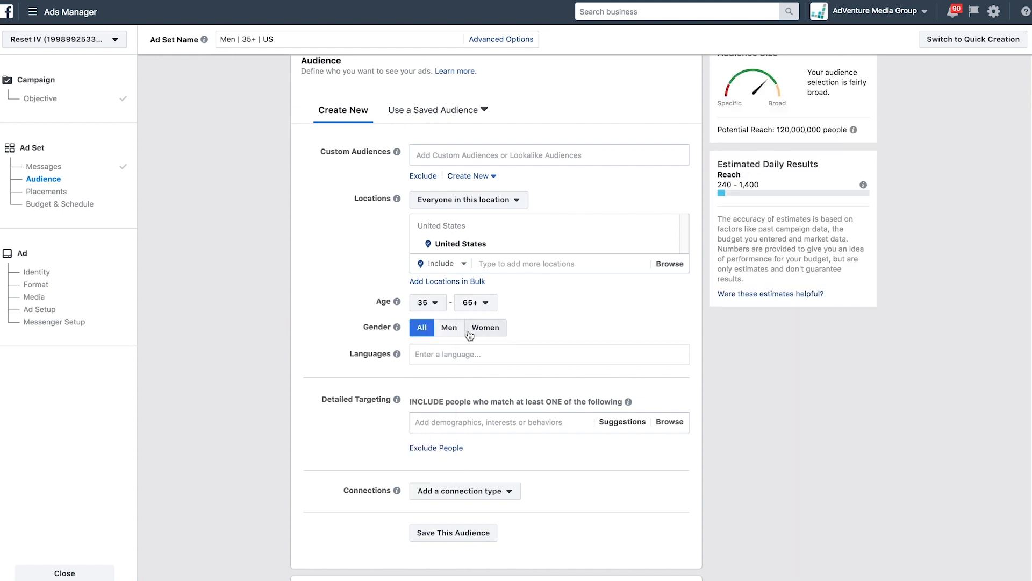
mouse_move(470, 336)
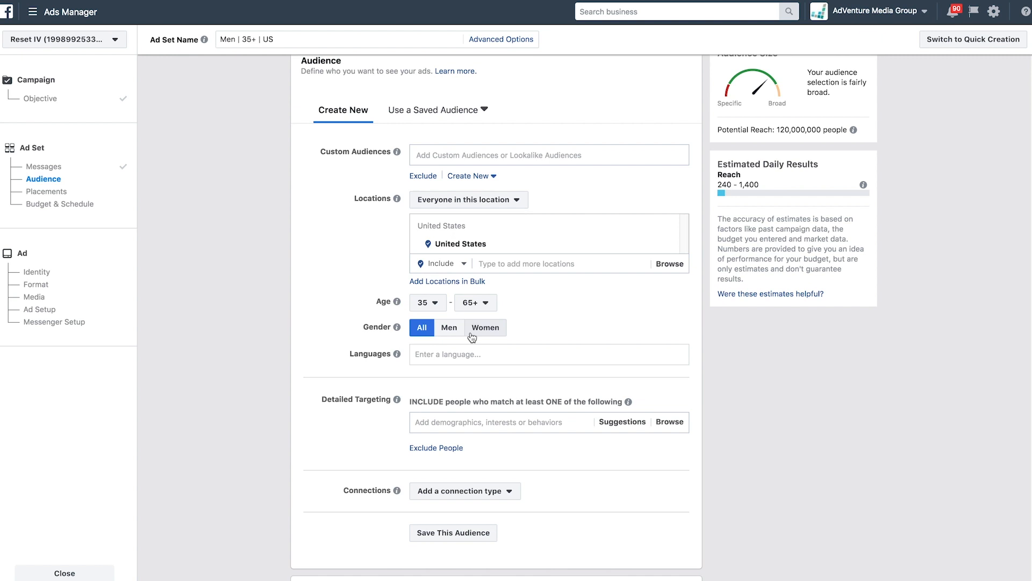
click(449, 327)
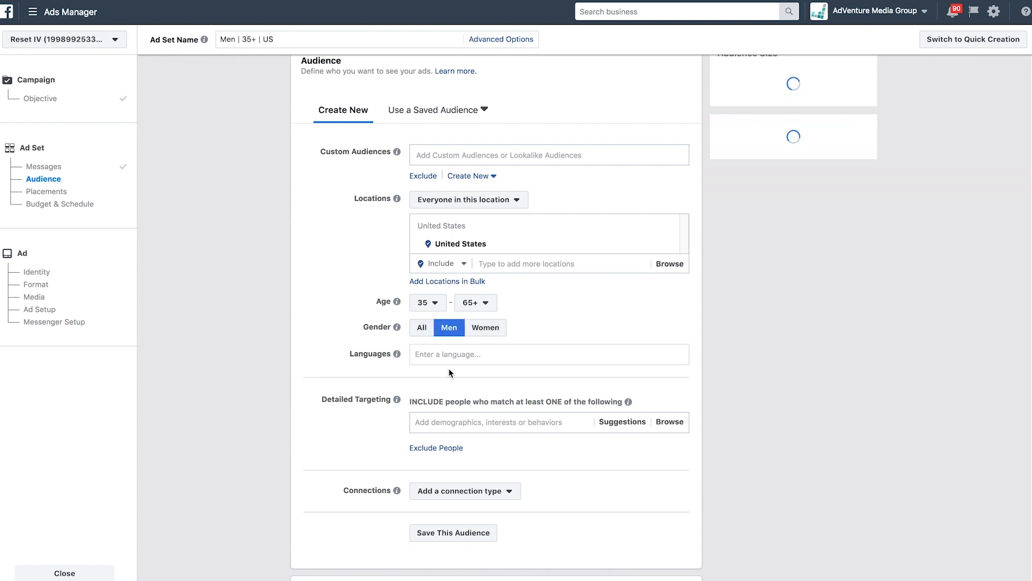
Add English (All) as the audience language
text(Engl)
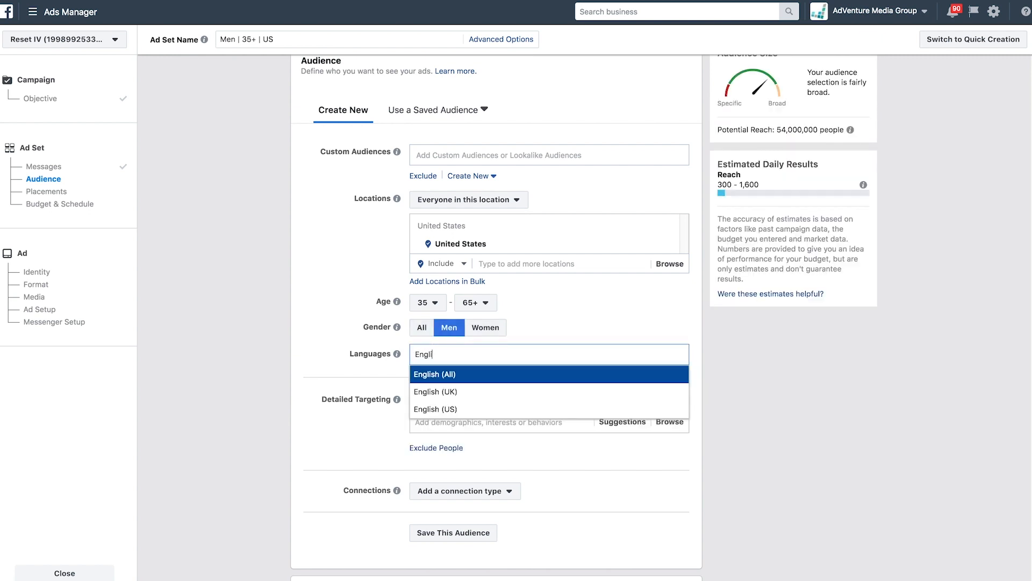
click(435, 374)
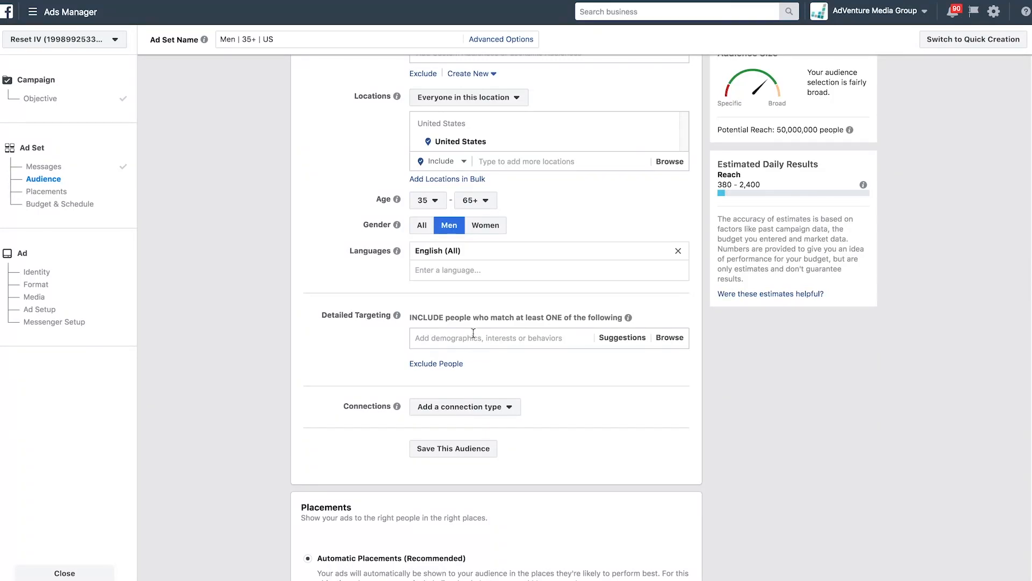
Add the Alcoholic beverages interest under Detailed Targeting, narrowing reach to about 14,000,000
click(500, 337)
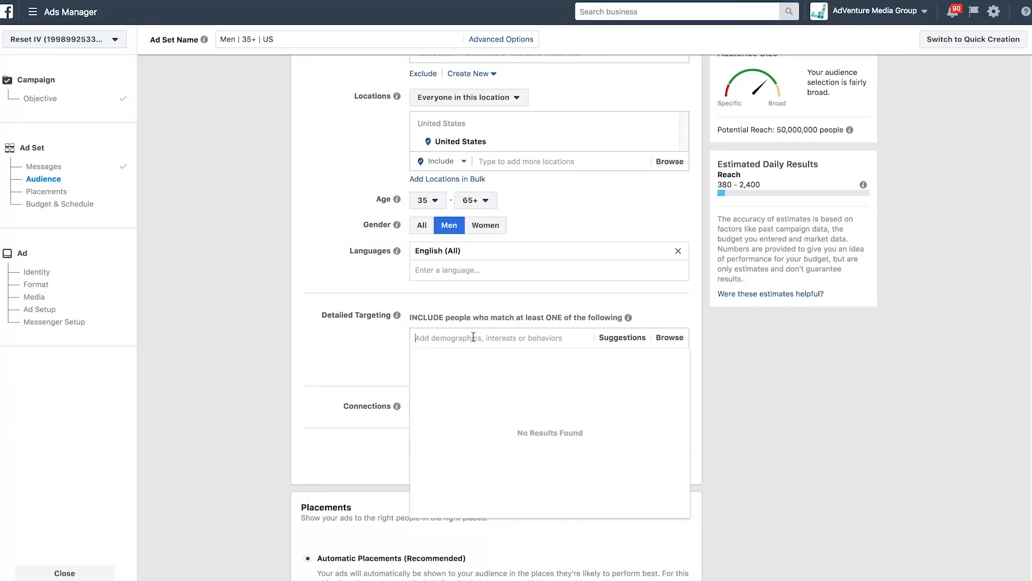
text(alcohol)
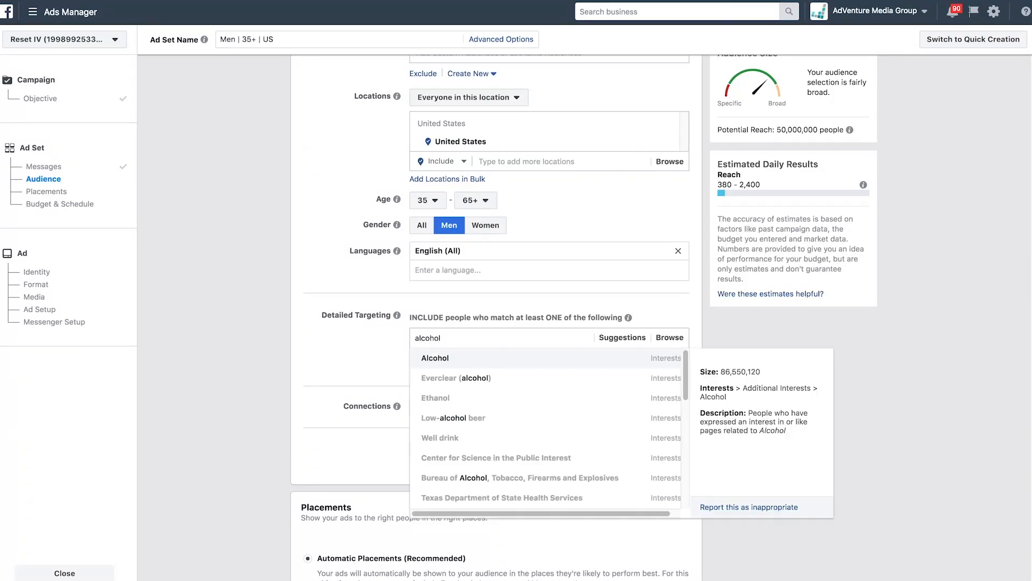
mouse_move(473, 339)
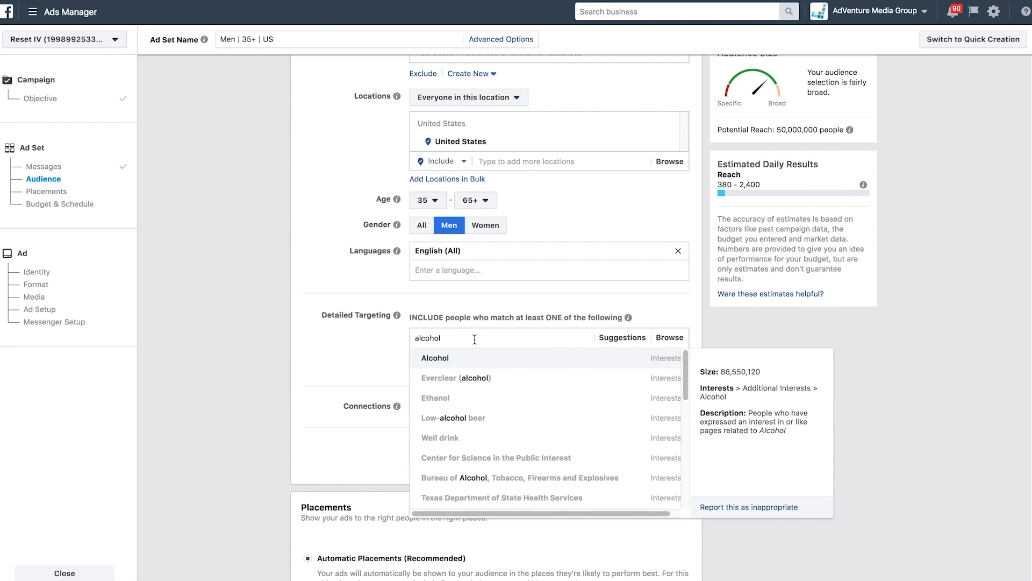
mouse_move(474, 360)
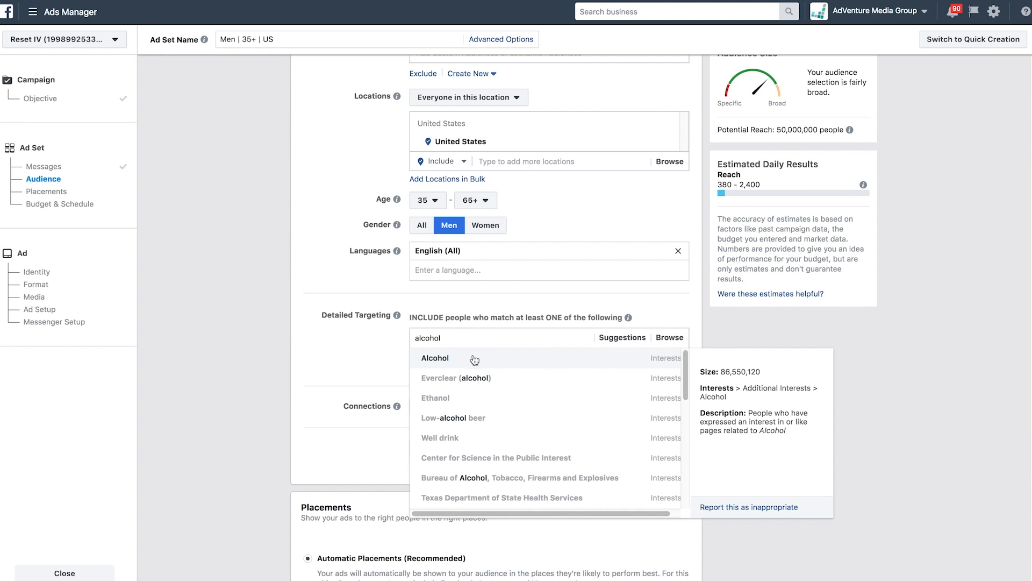
scroll(down, 3)
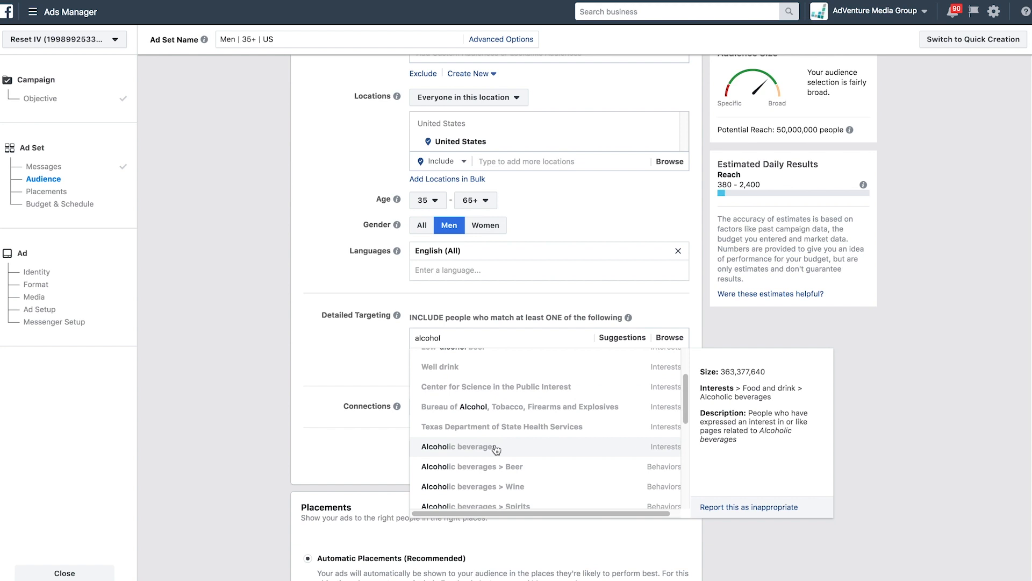
click(462, 446)
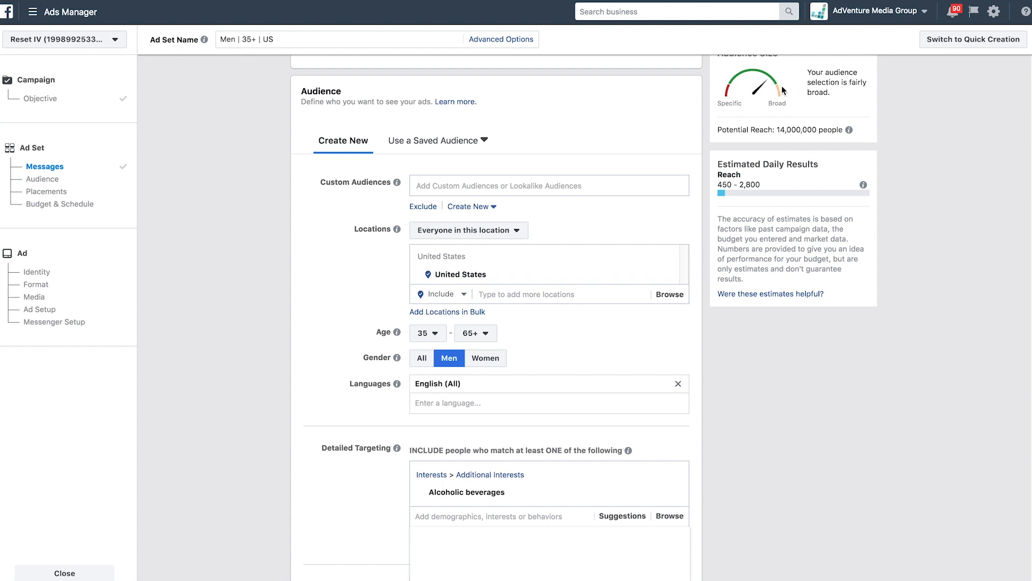
scroll(down, 3)
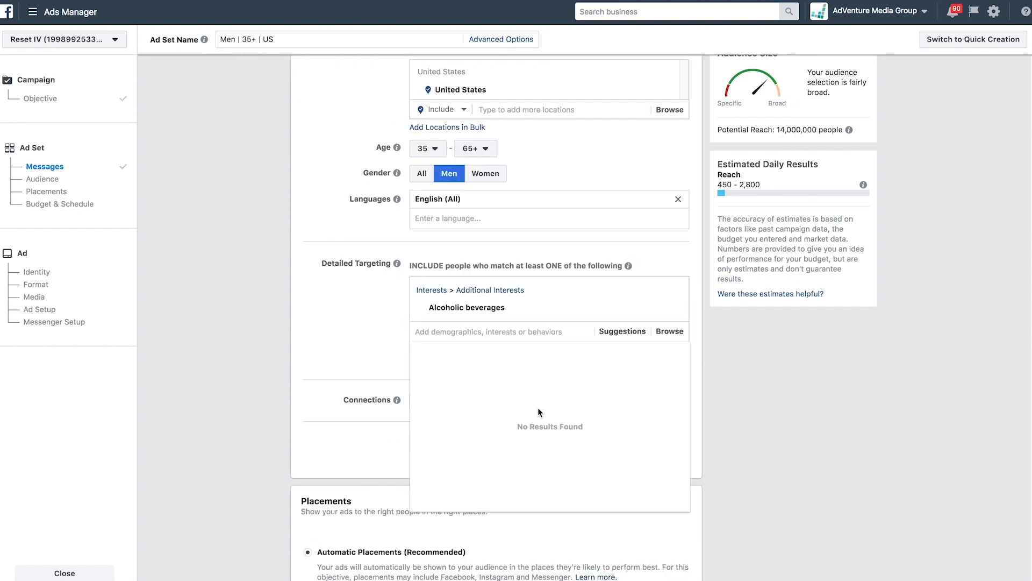
click(47, 191)
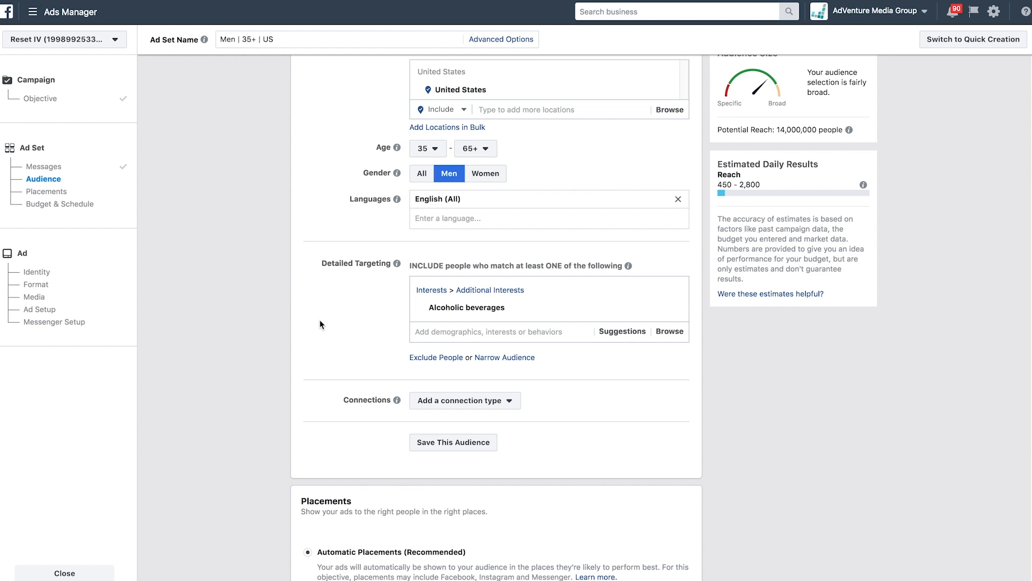
mouse_move(310, 296)
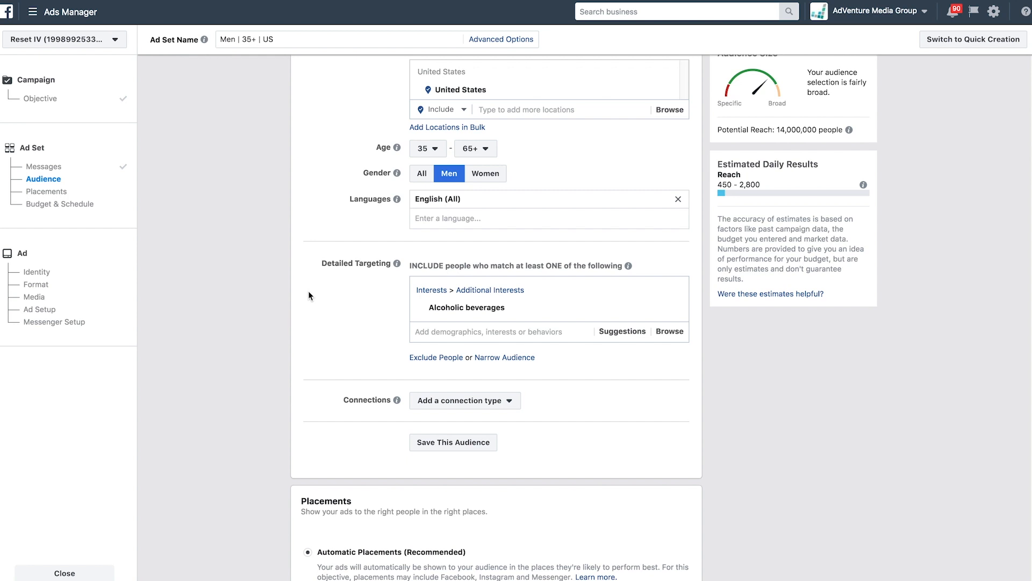
scroll(down, 3)
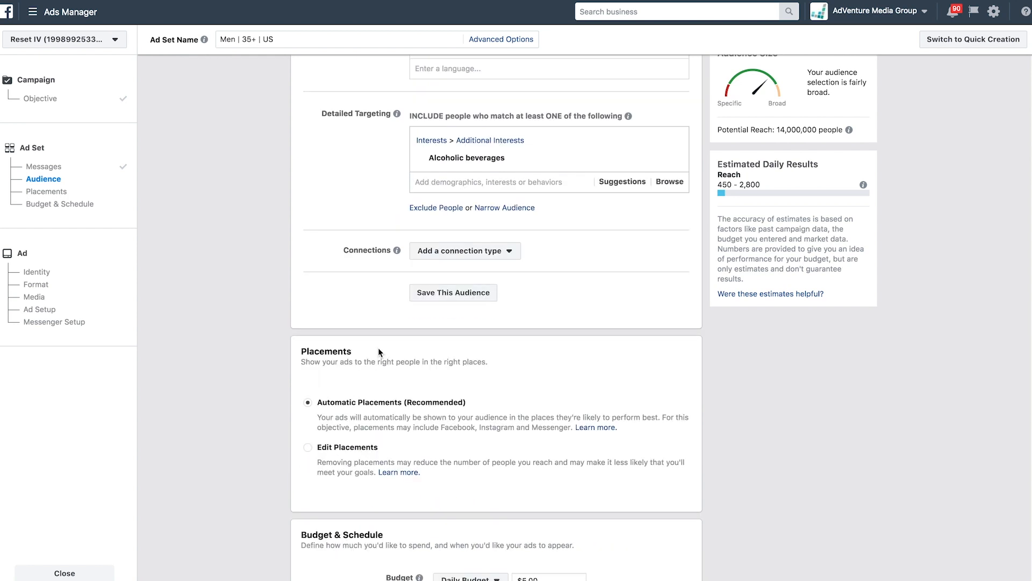
mouse_move(359, 323)
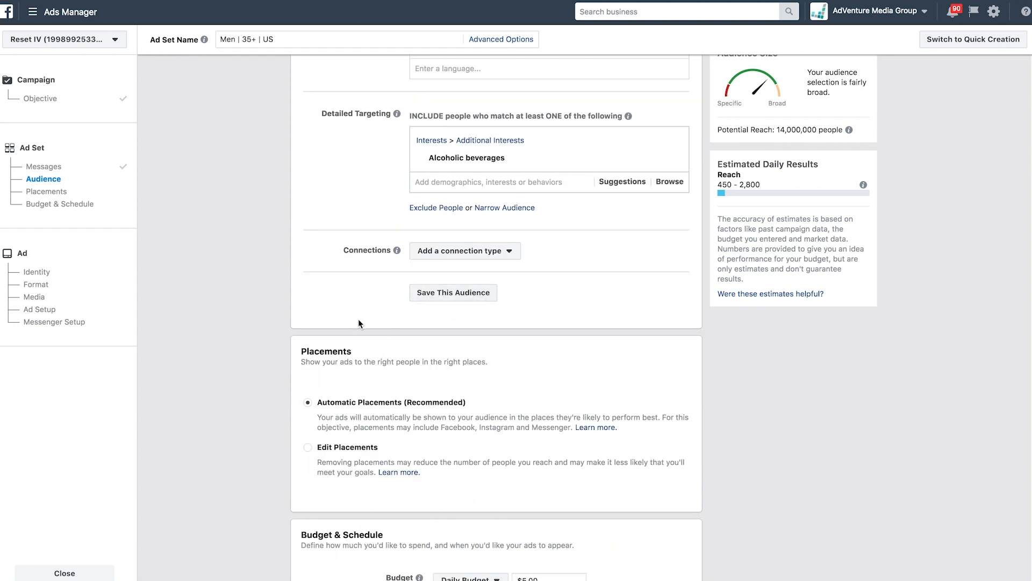
scroll(down, 3)
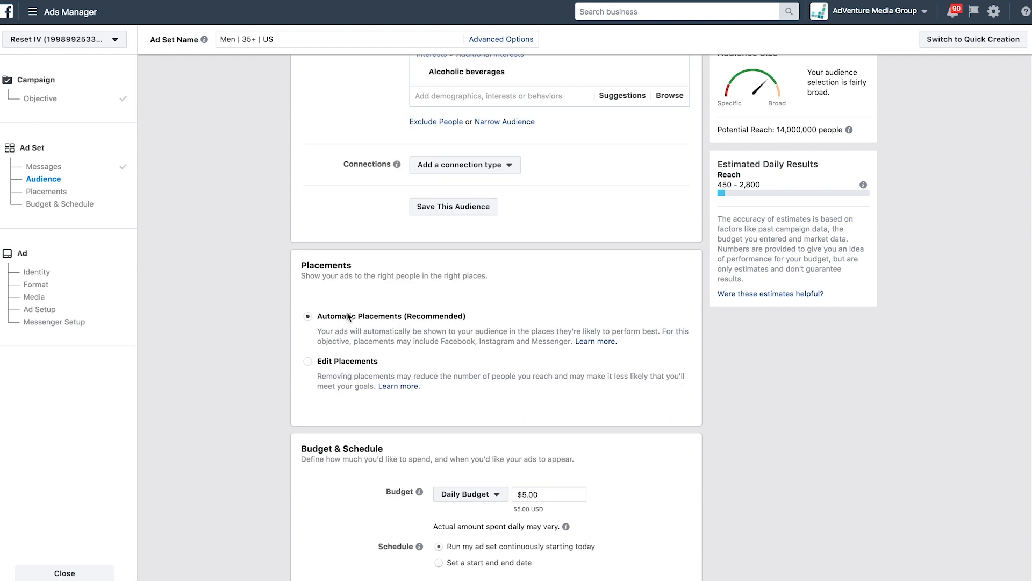
mouse_move(307, 354)
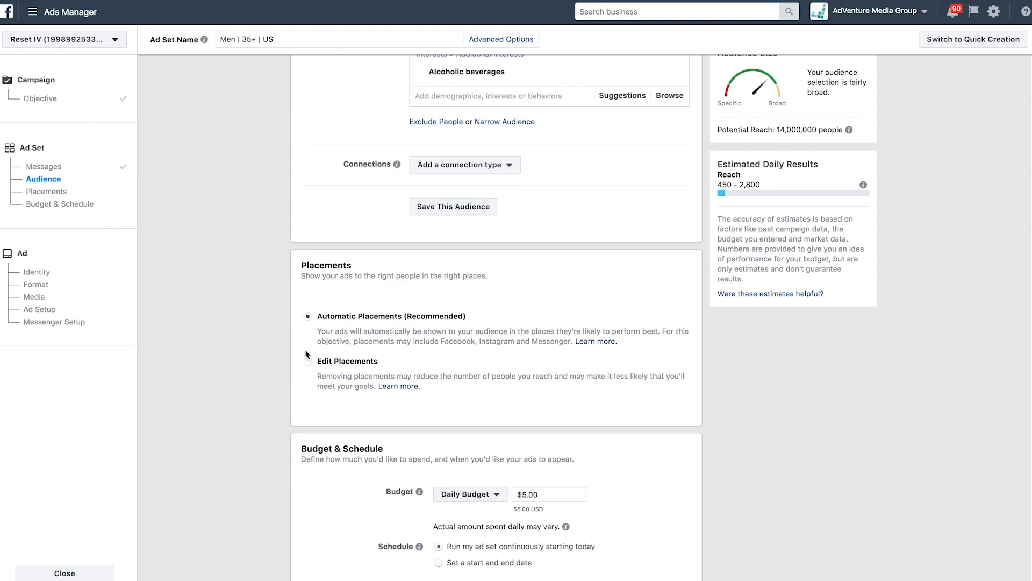
click(307, 362)
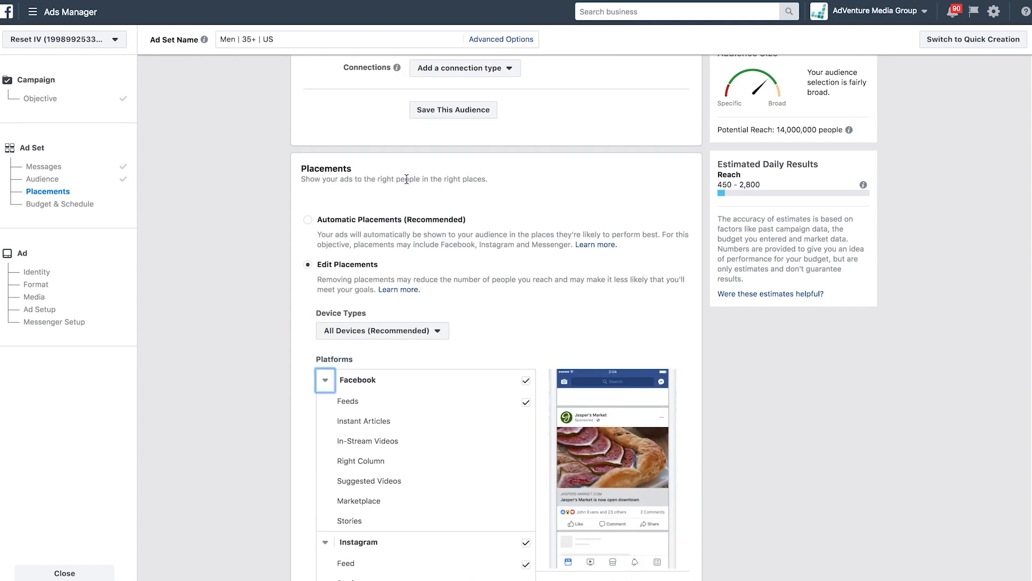
click(307, 220)
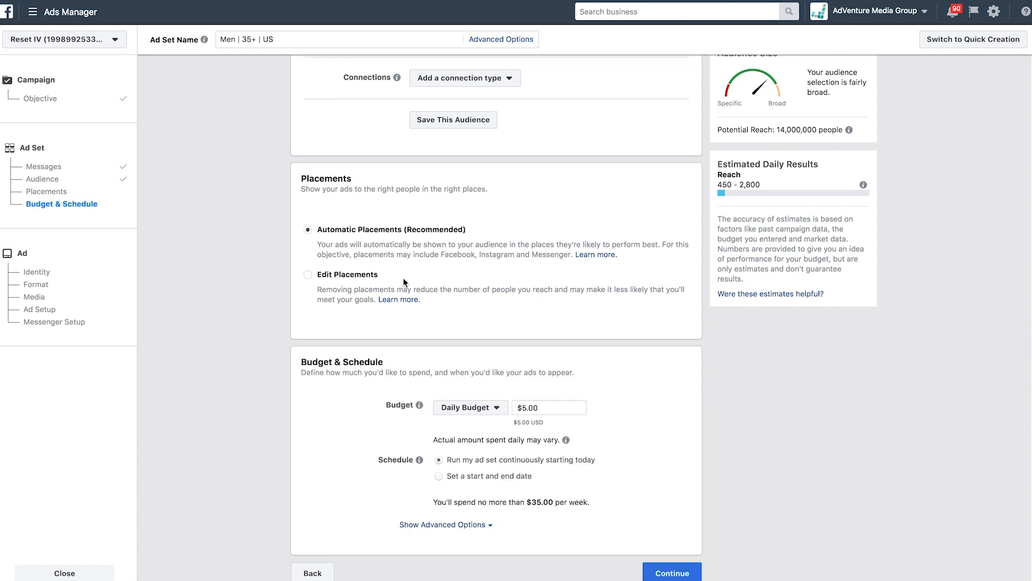
mouse_move(496, 417)
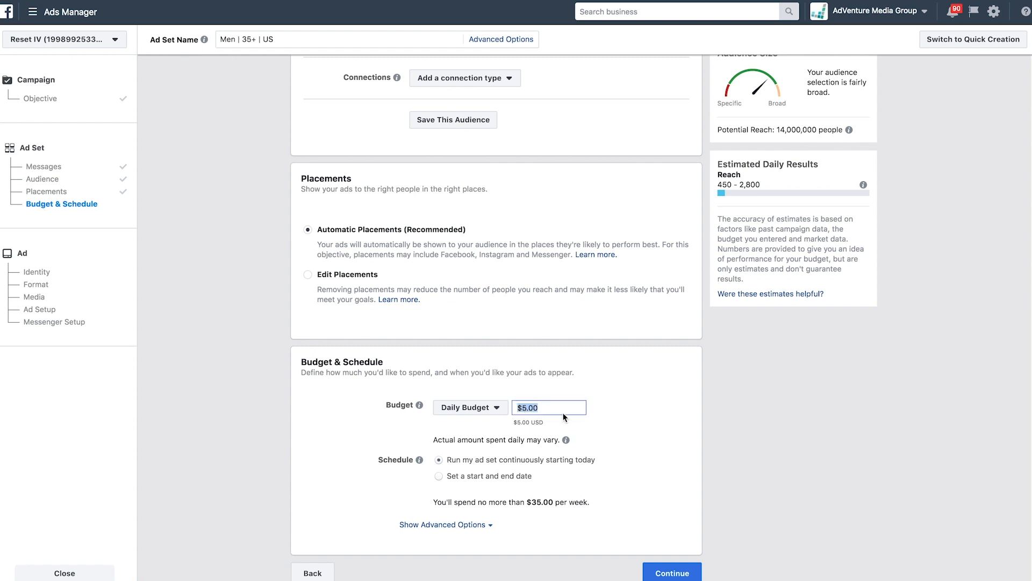
Set a $100.00 daily budget and show the advanced delivery options
text(100.00)
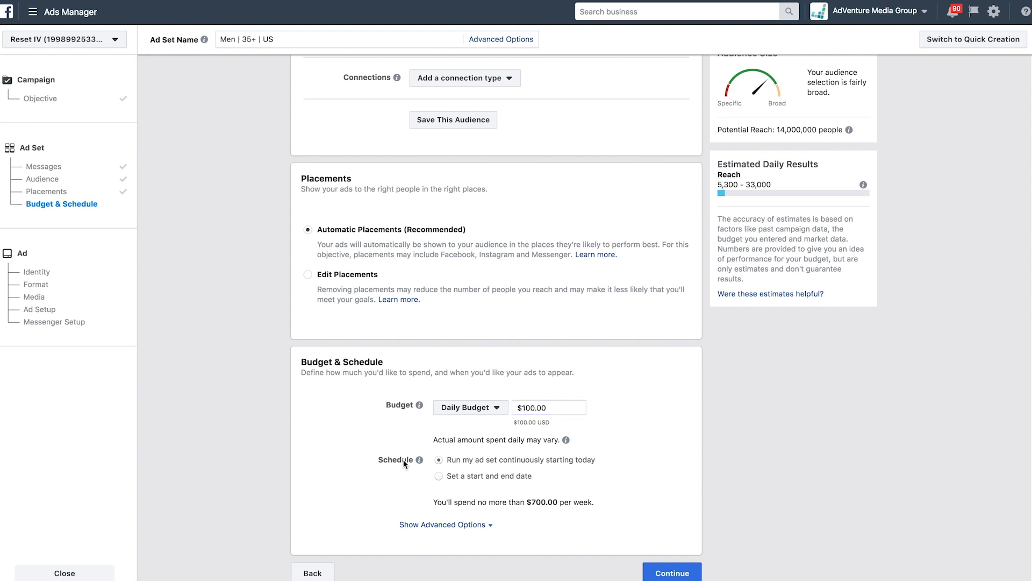
mouse_move(418, 471)
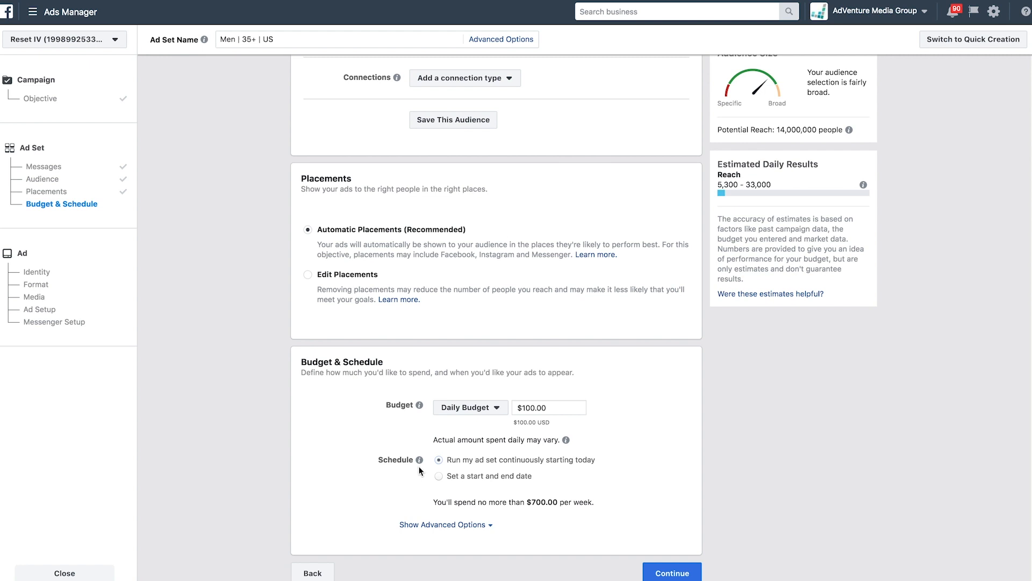
click(445, 524)
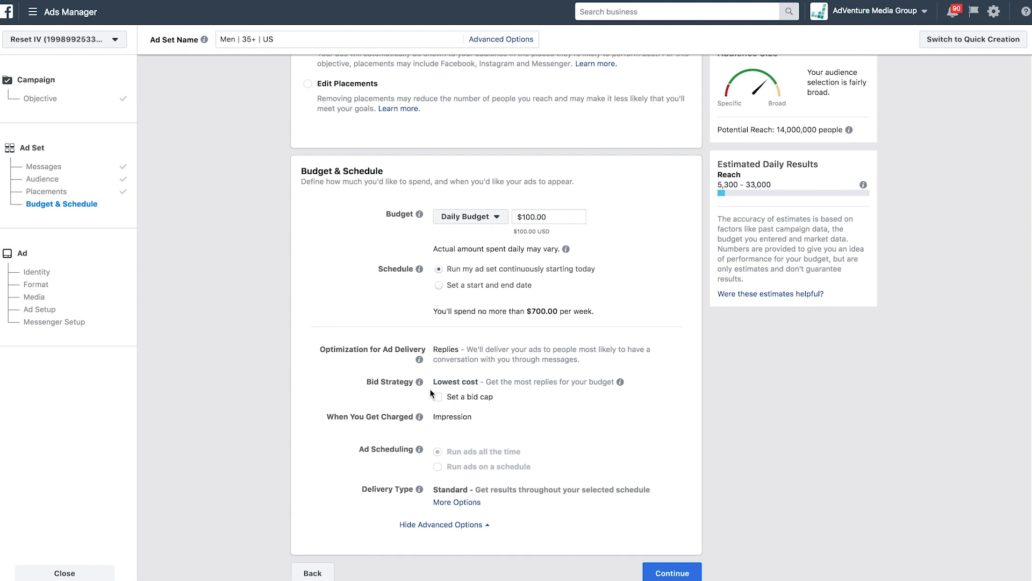
mouse_move(431, 374)
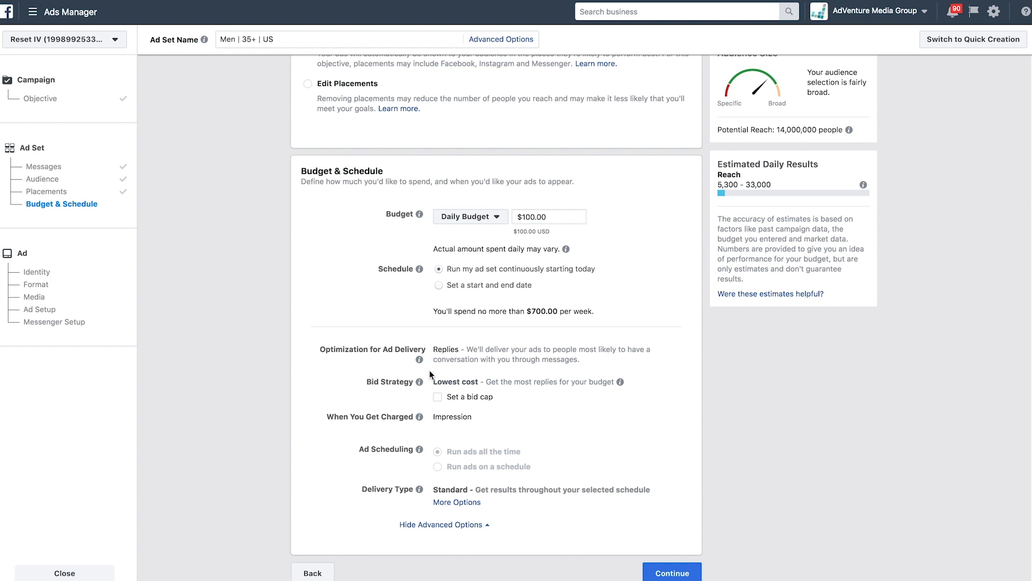
Enable a bid cap of $1.50 per reply on the Lowest cost strategy
click(438, 396)
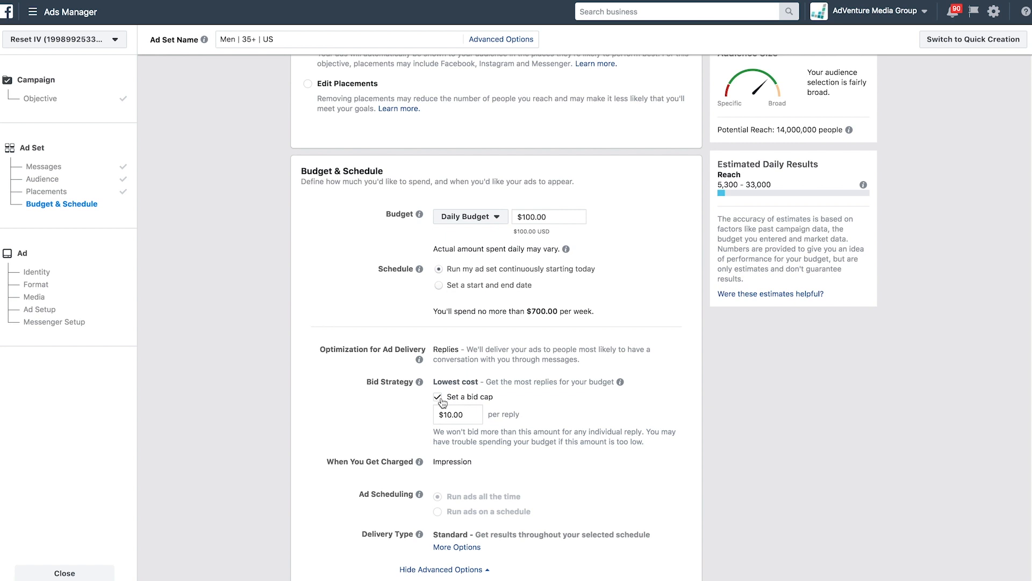
click(457, 414)
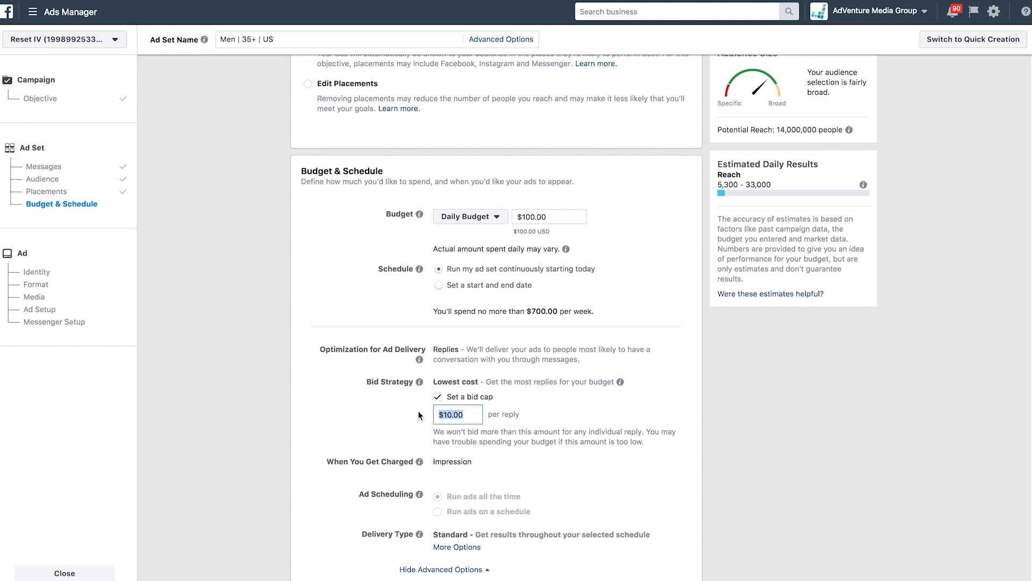
text(1.50)
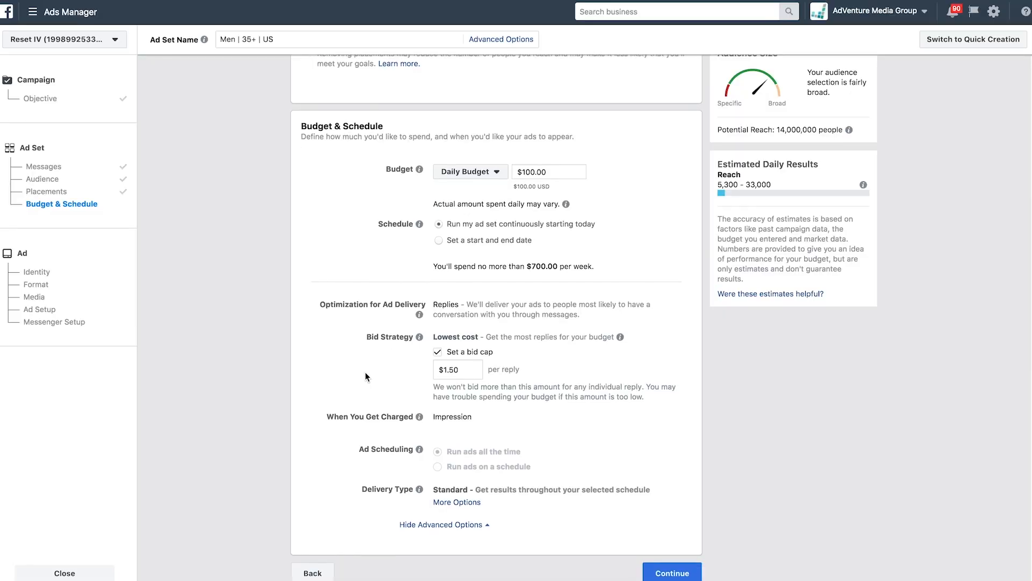
mouse_move(368, 396)
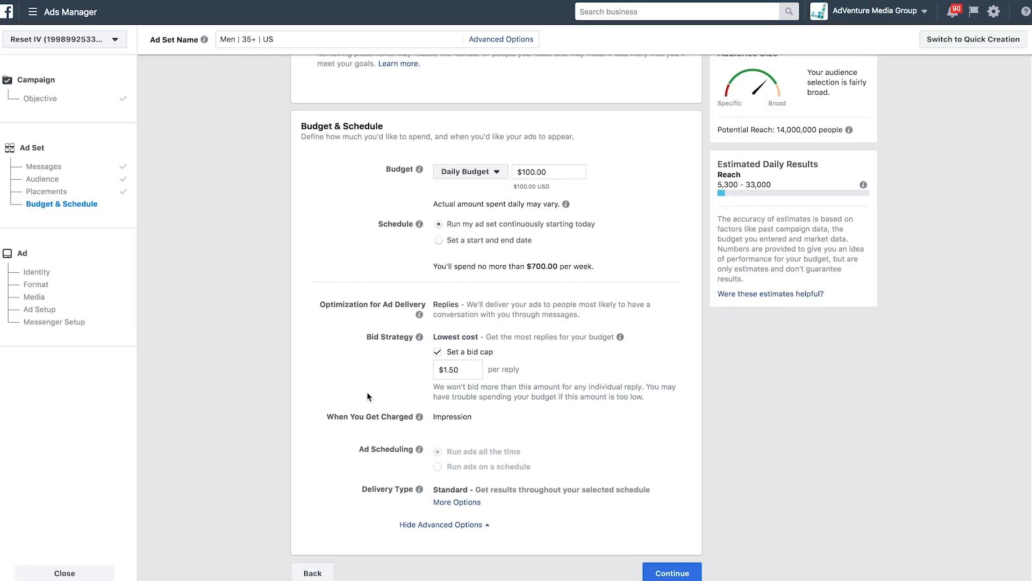
Continue to the ad step and name the ad 'How long does it take?'
click(671, 571)
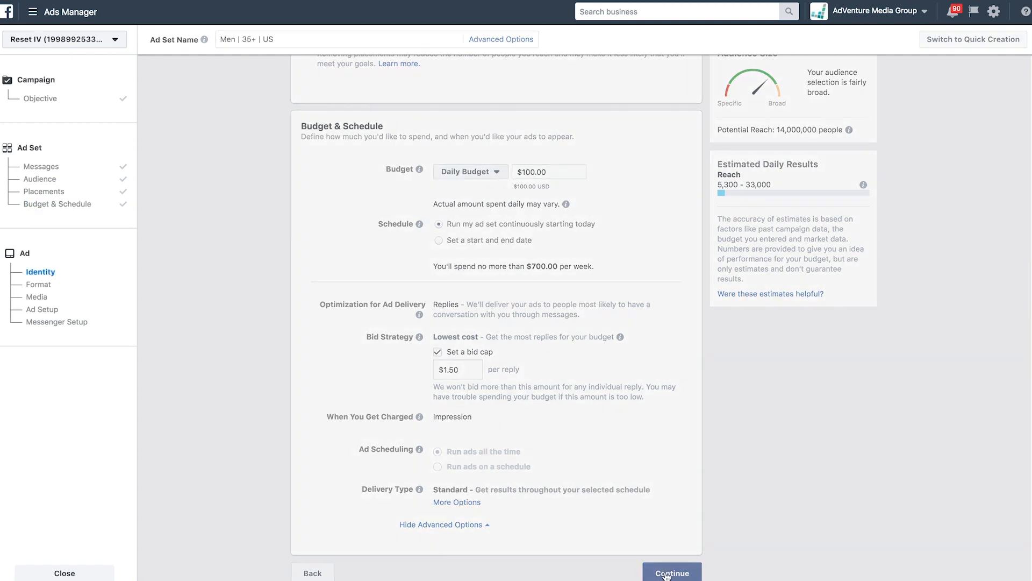
click(671, 571)
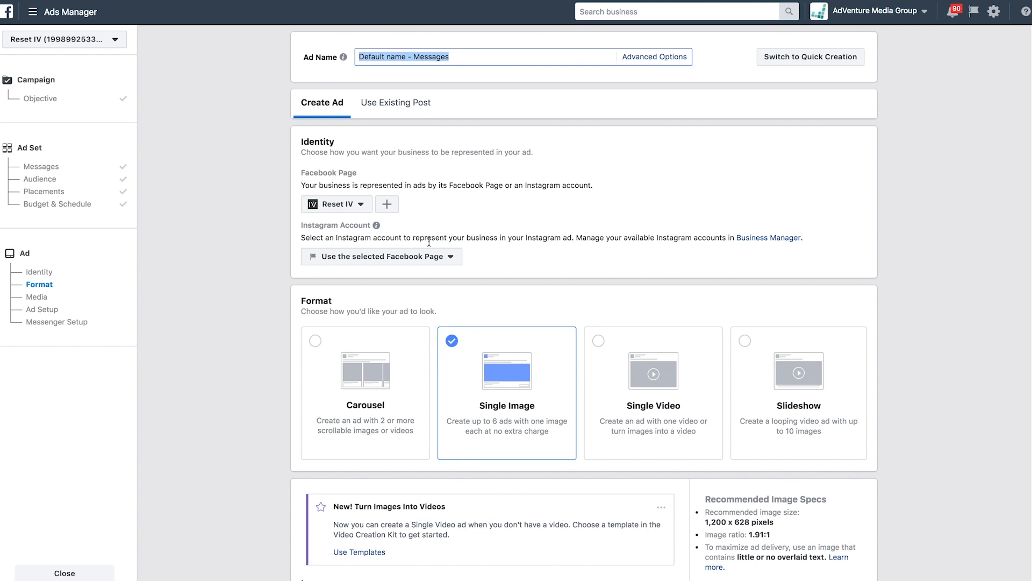
text(How many)
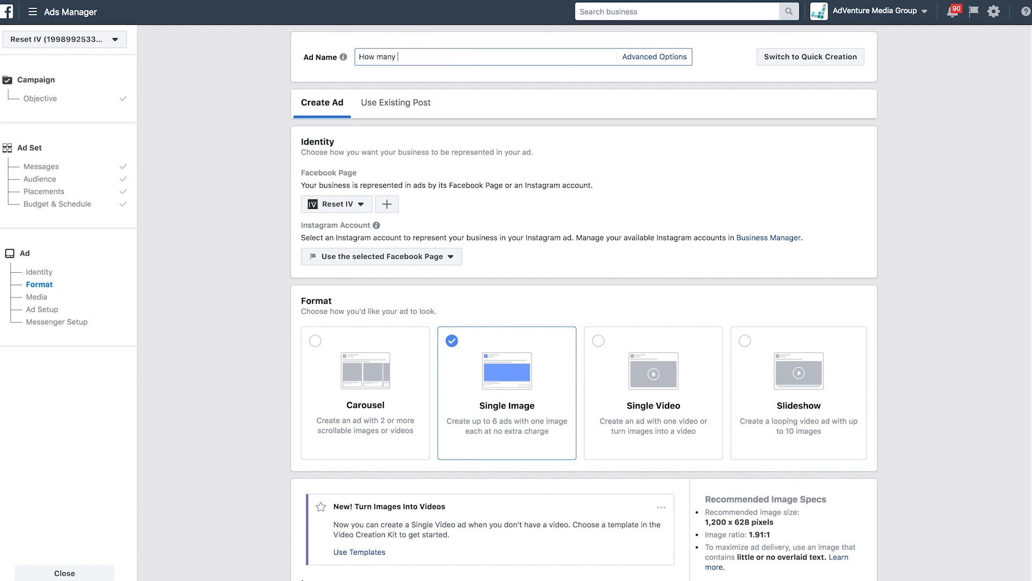
key(BackSpace)
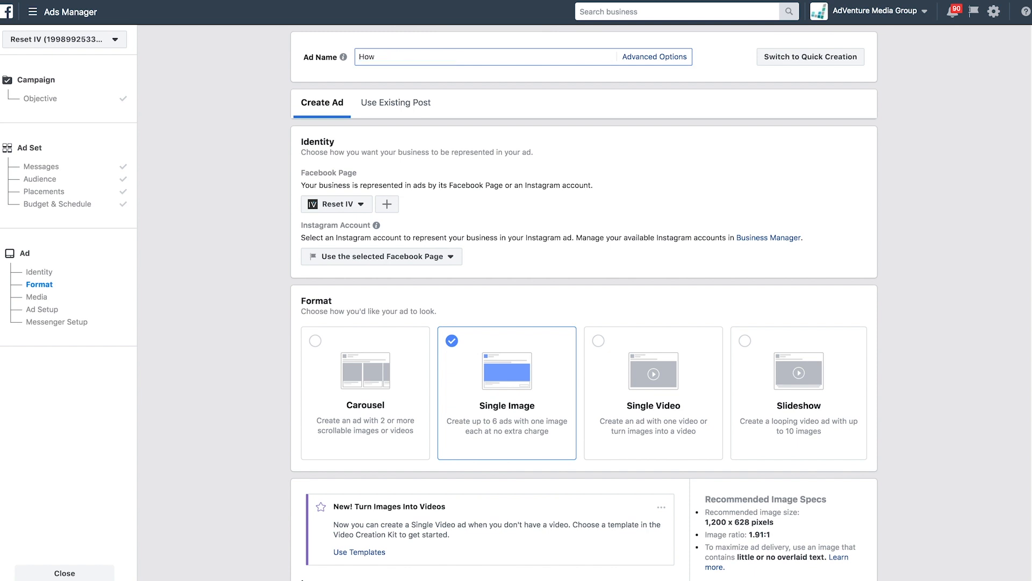
text(Long)
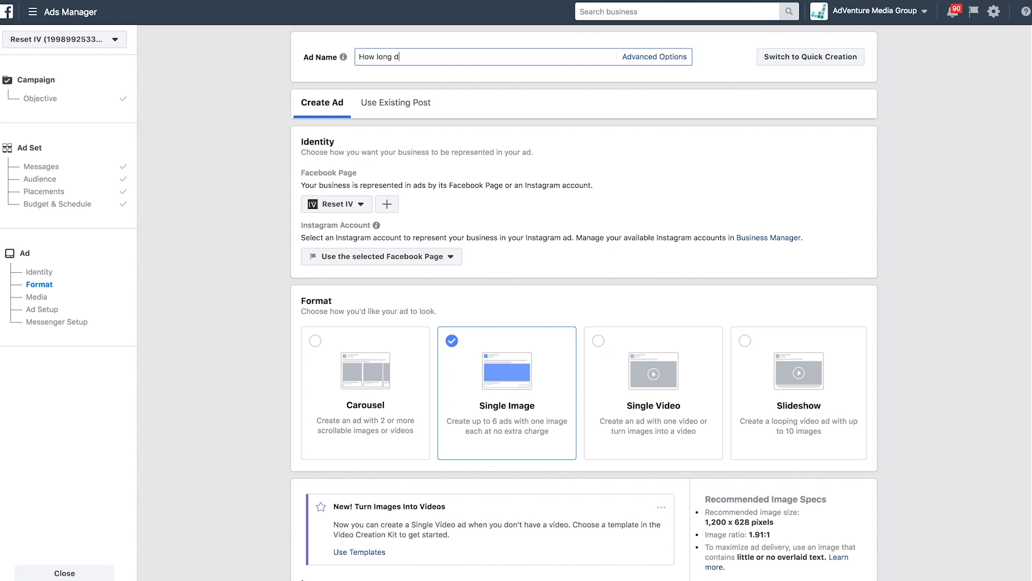
text(oes it take?)
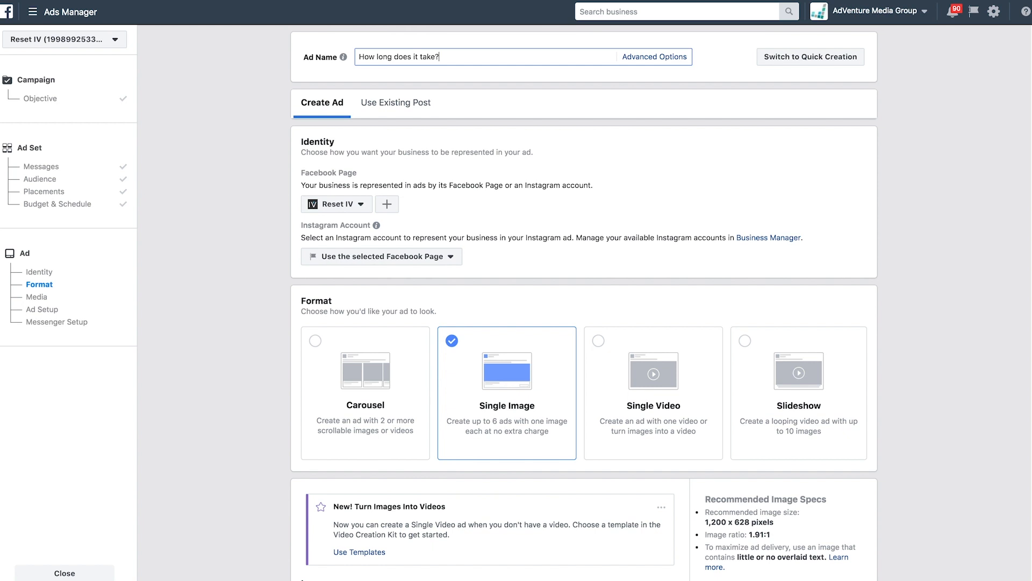
mouse_move(395, 103)
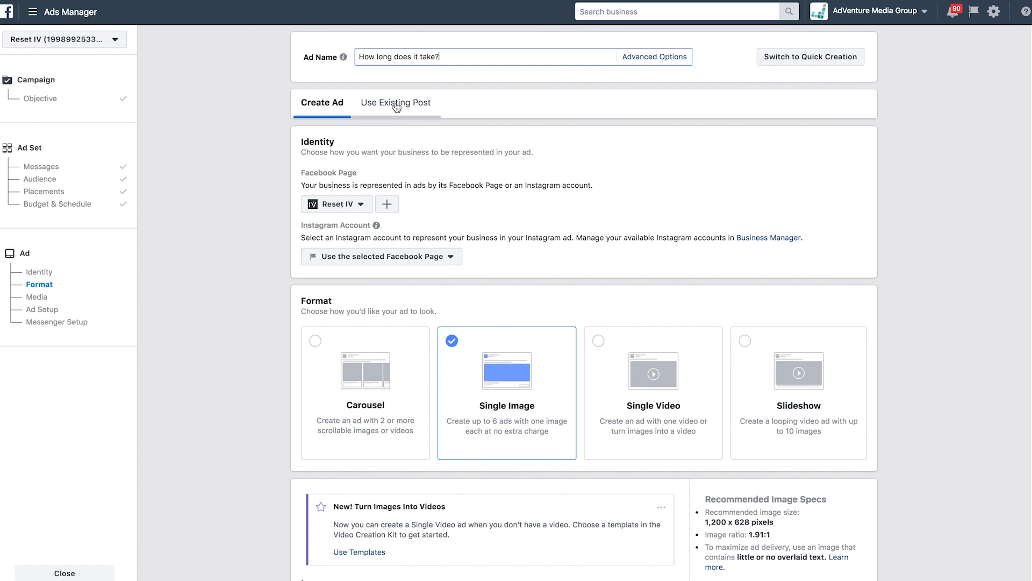
click(396, 103)
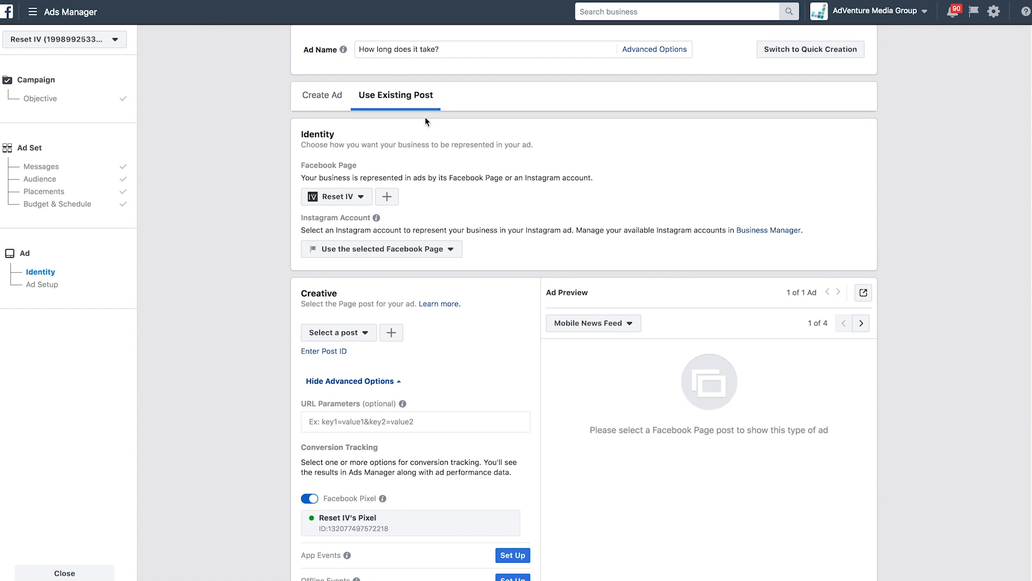
click(334, 332)
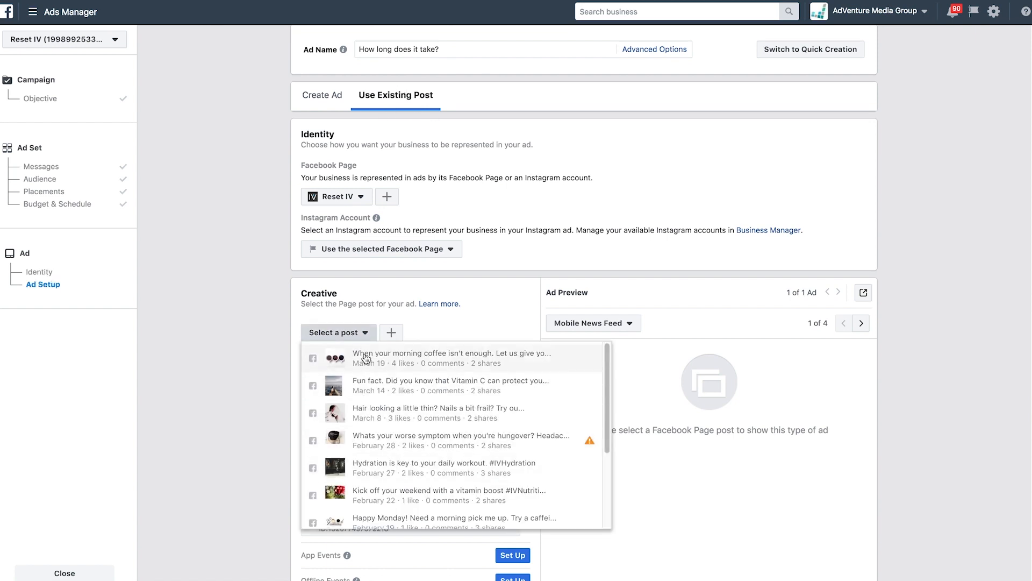
click(322, 95)
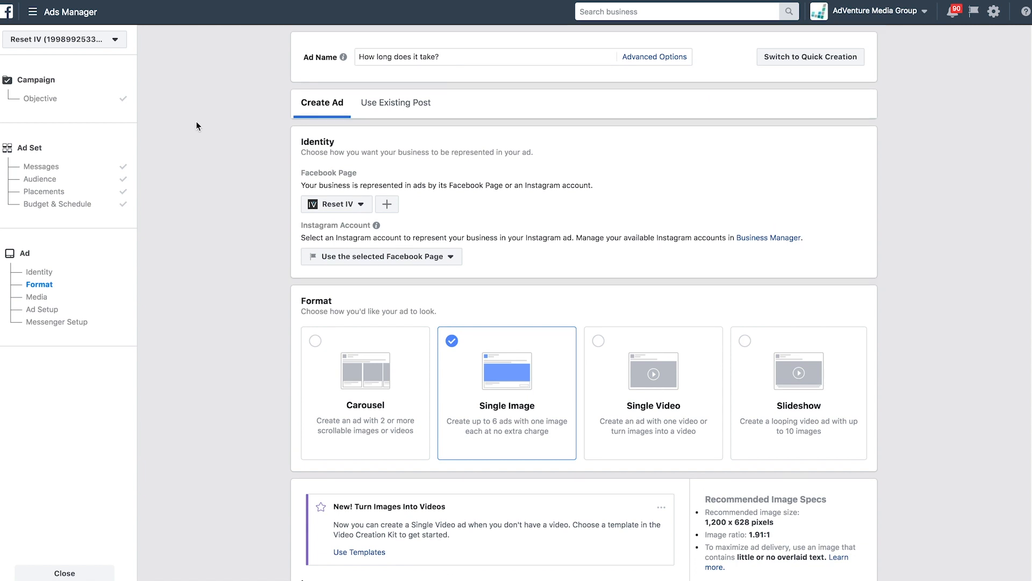
mouse_move(227, 245)
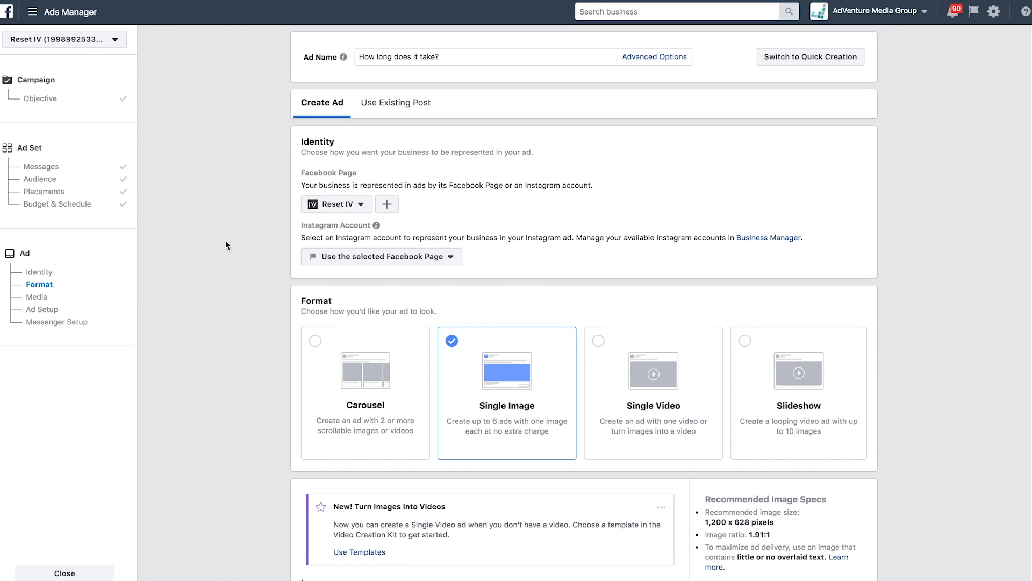
scroll(down, 3)
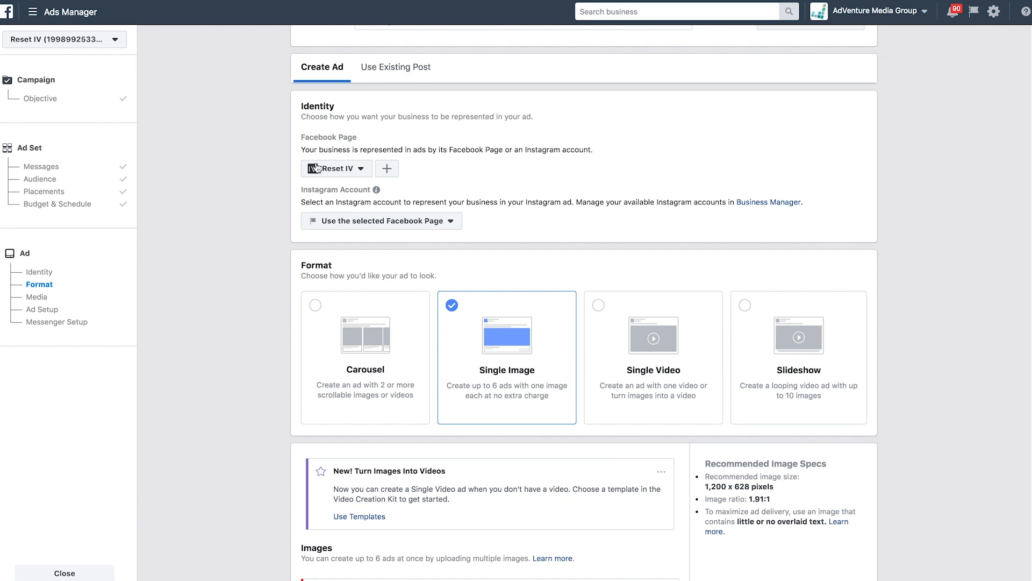
mouse_move(336, 183)
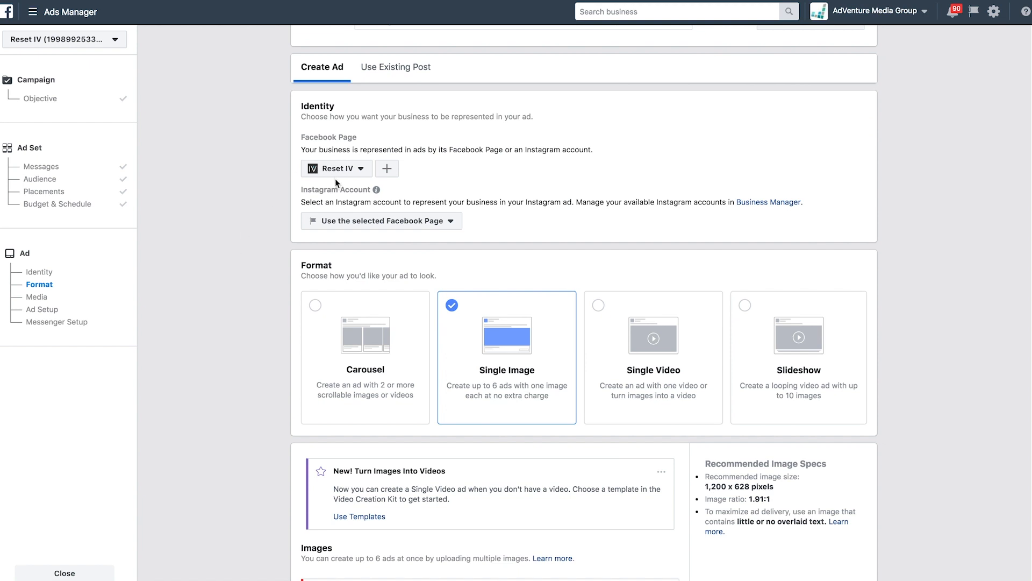
mouse_move(351, 224)
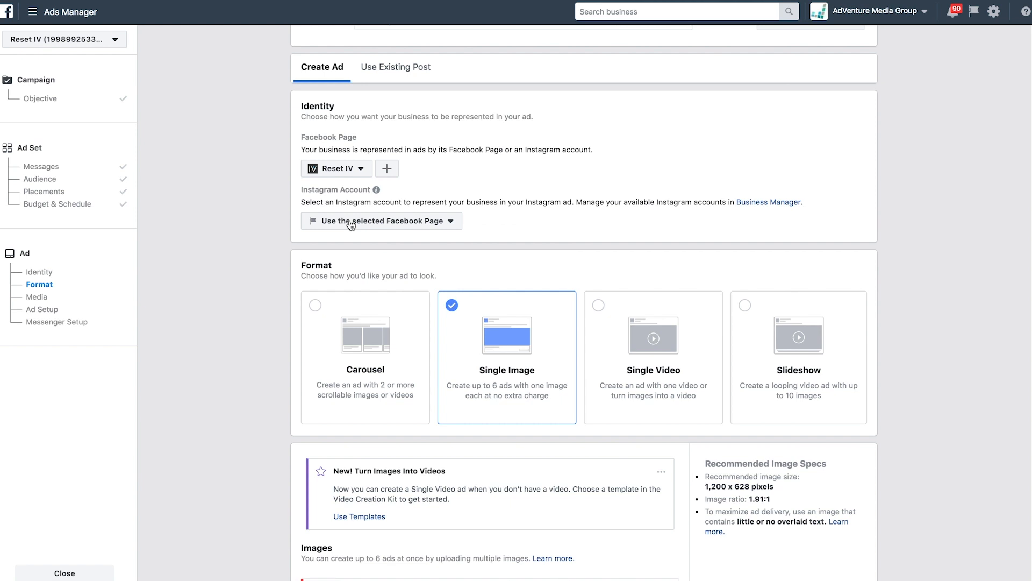
mouse_move(204, 272)
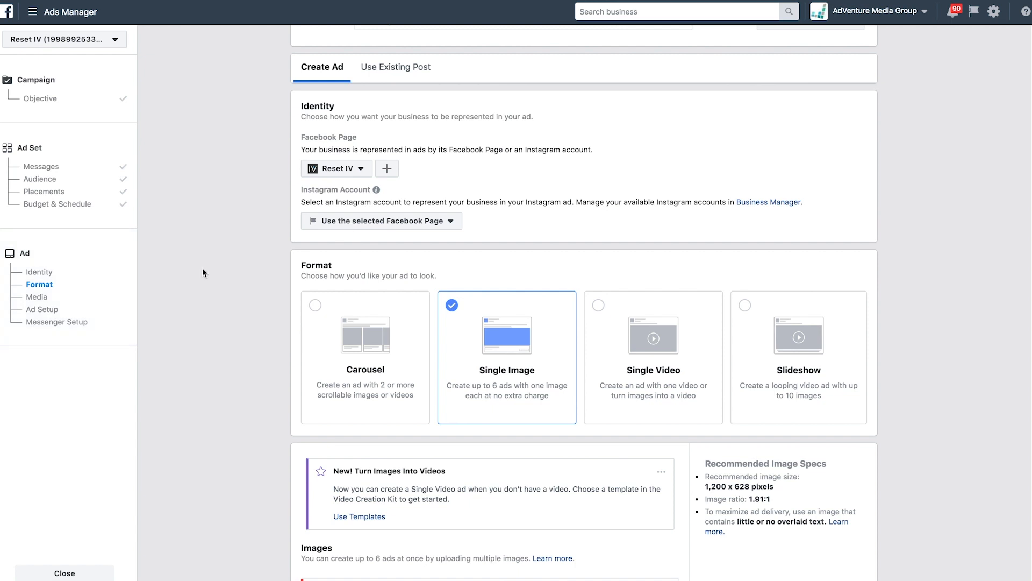